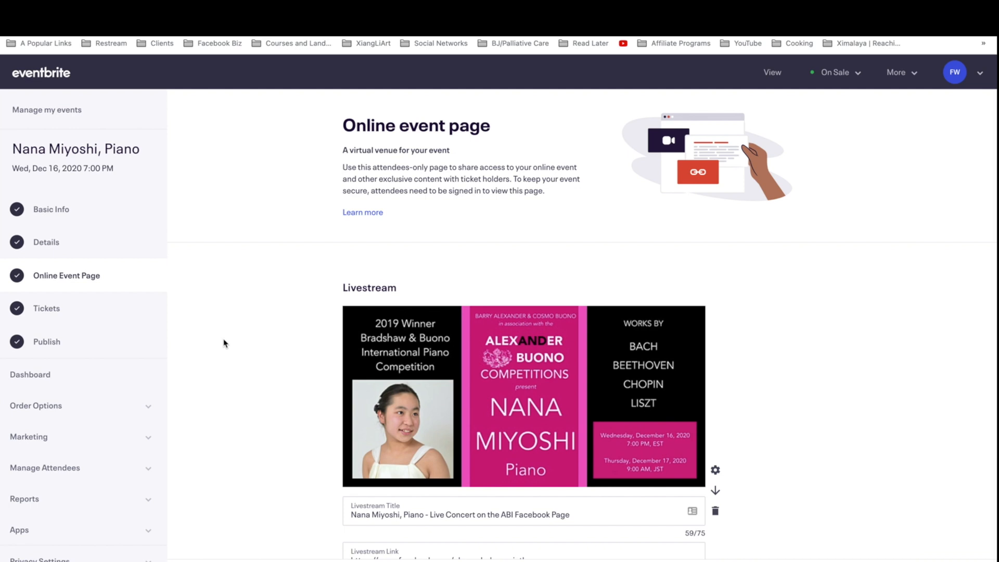
Scroll past the Livestream and YouTube Live blocks to the Add live video section.
scroll("down", 3)
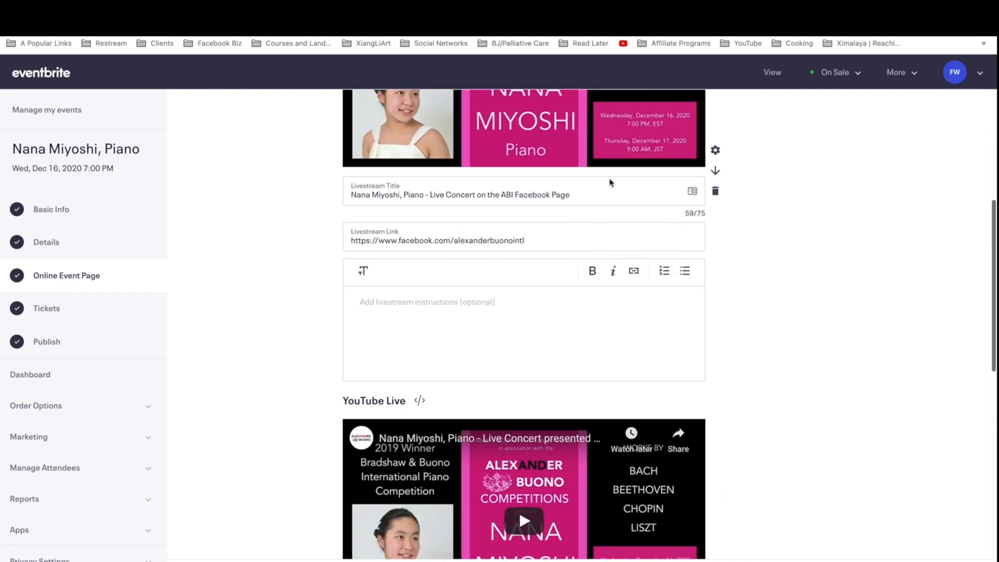
scroll("down", 3)
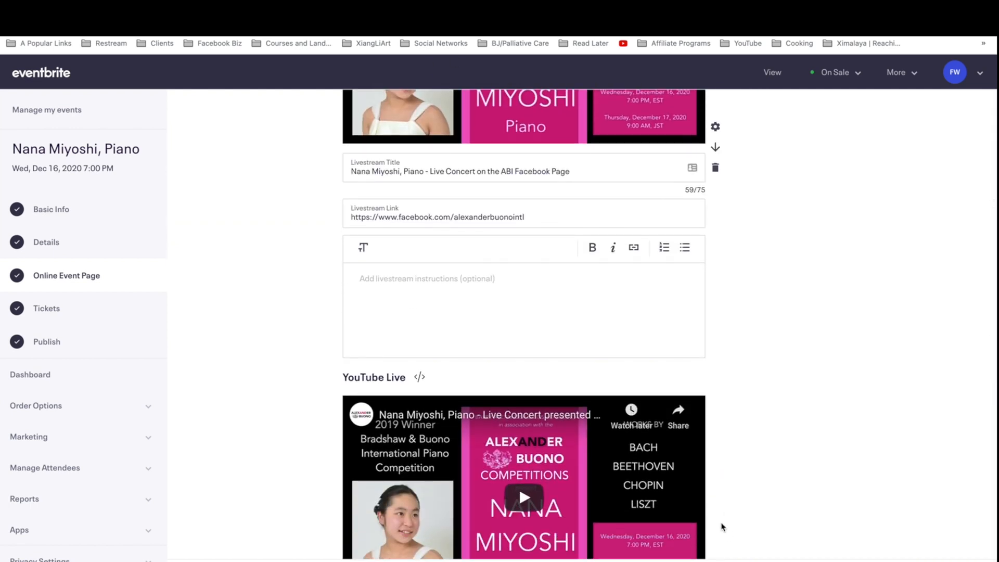
scroll("down", 3)
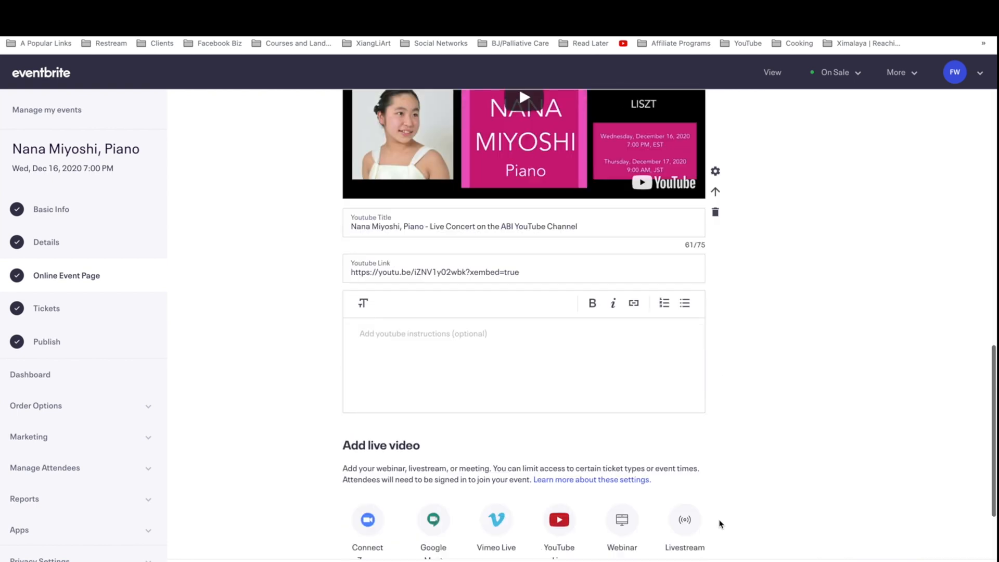
scroll("down", 3)
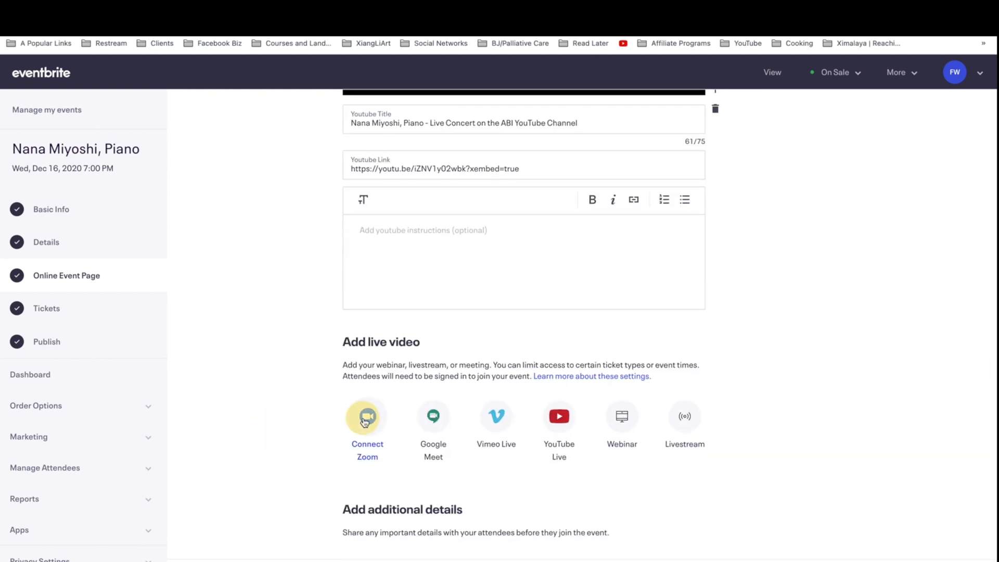
Connect Zoom by creating a new authentication named ABIA.
left_click(366, 417)
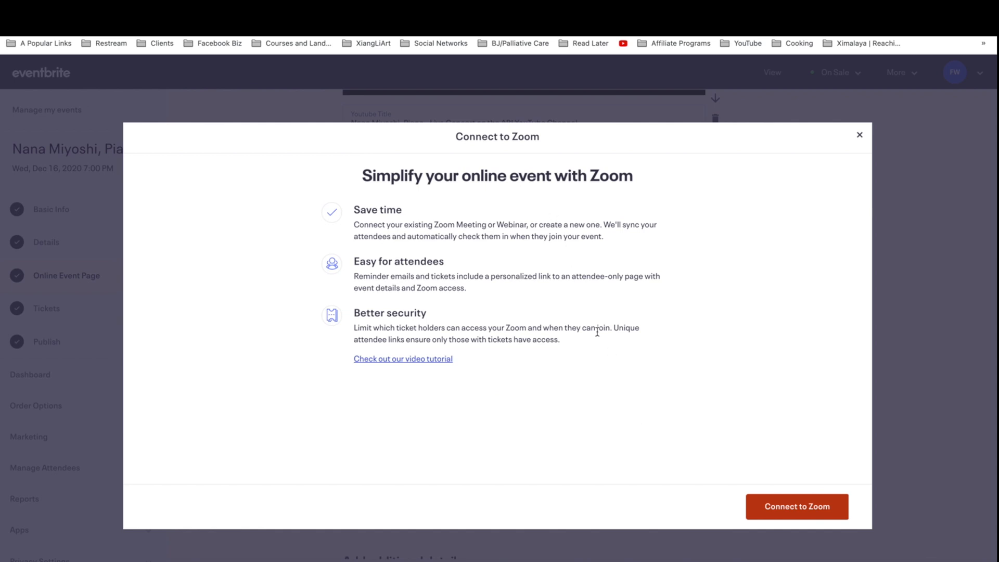
mouse_move(787, 509)
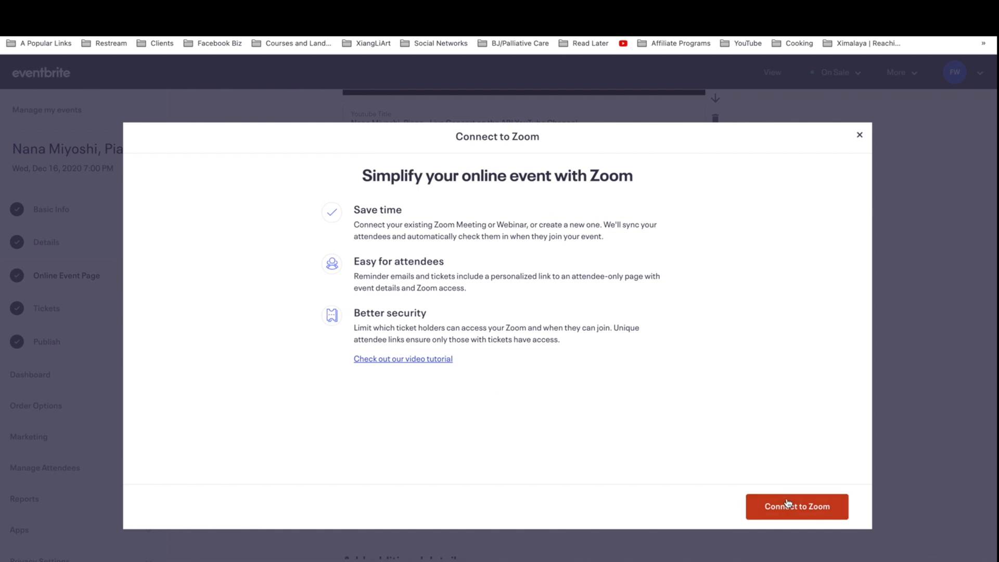
left_click(796, 506)
type("ABIA")
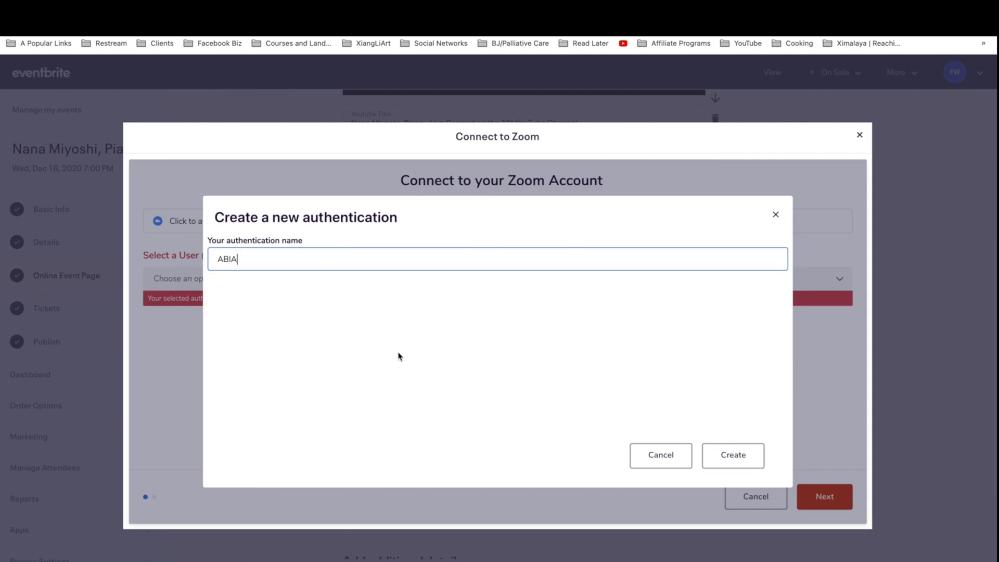
left_click(725, 455)
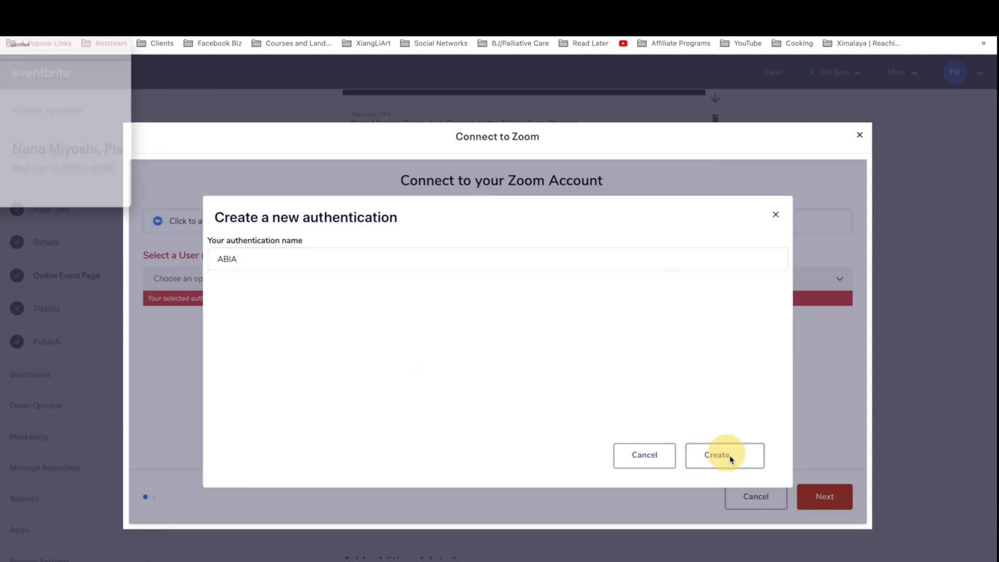
left_click(725, 456)
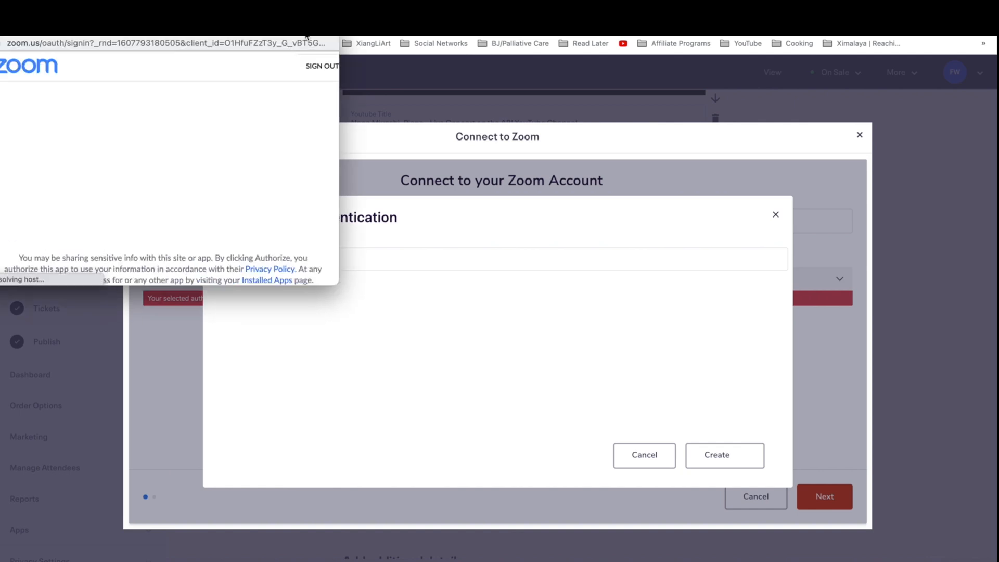
Pre-approve and authorize Eventbrite's access in the Zoom sign-in popup.
left_click(394, 347)
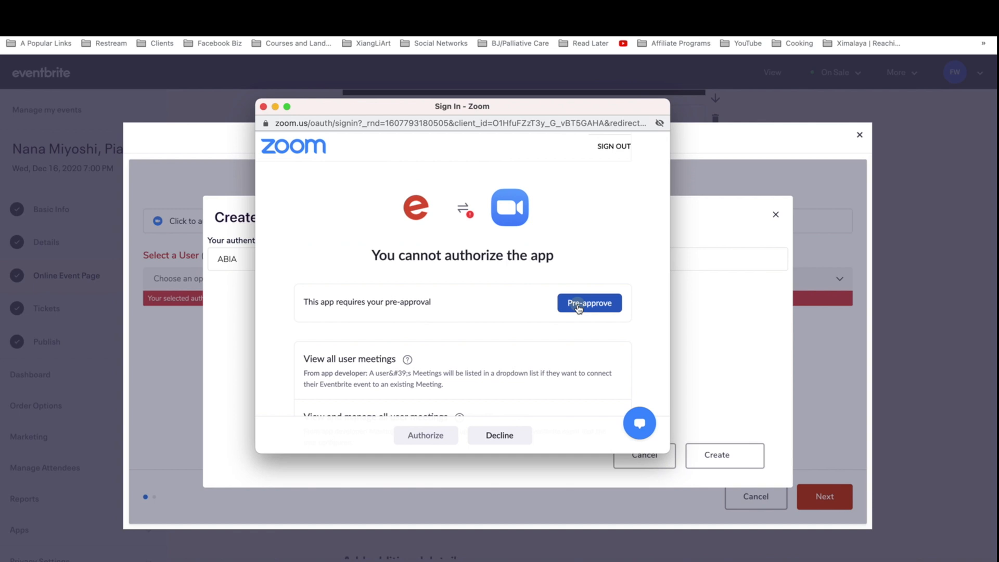
left_click(590, 303)
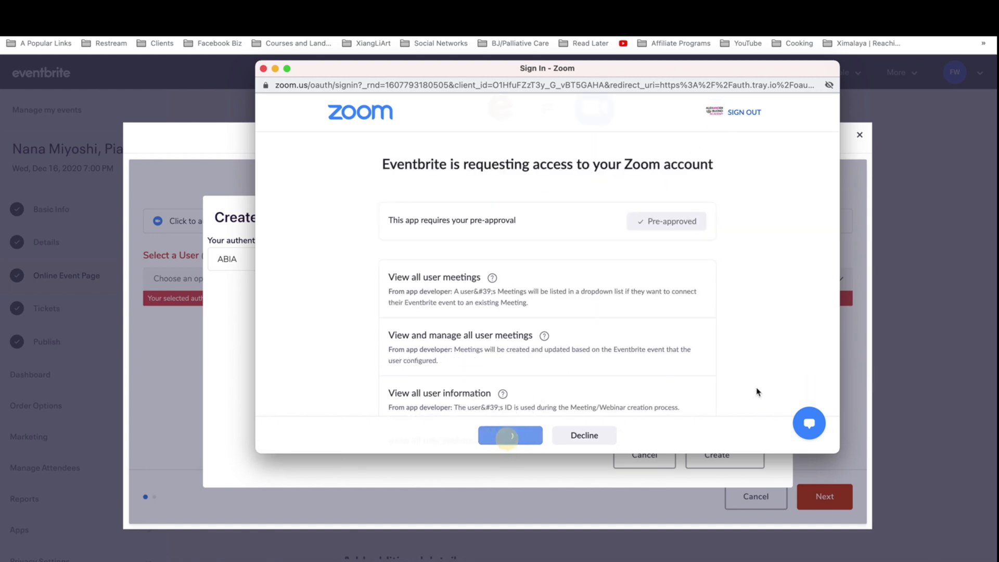
left_click(511, 435)
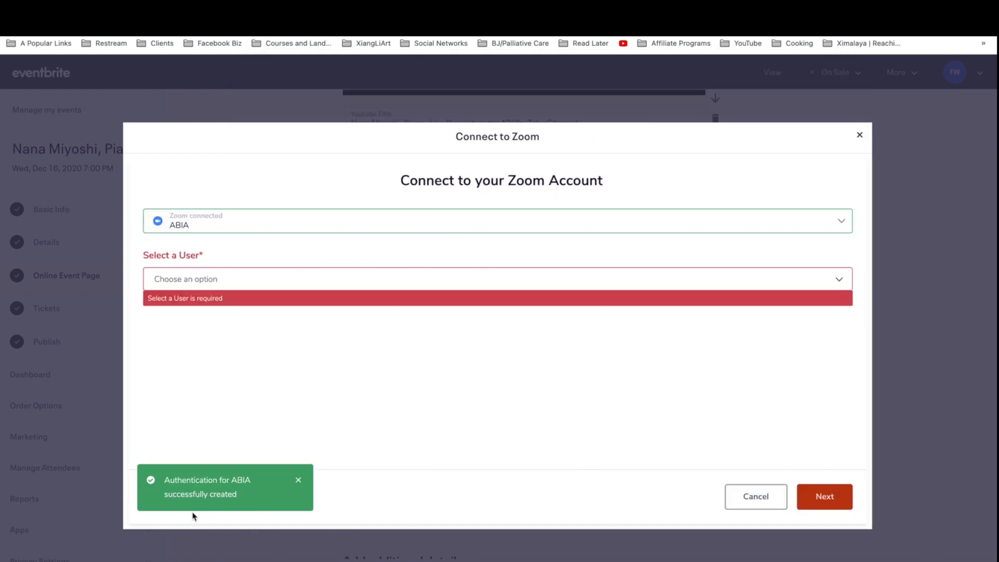
mouse_move(243, 510)
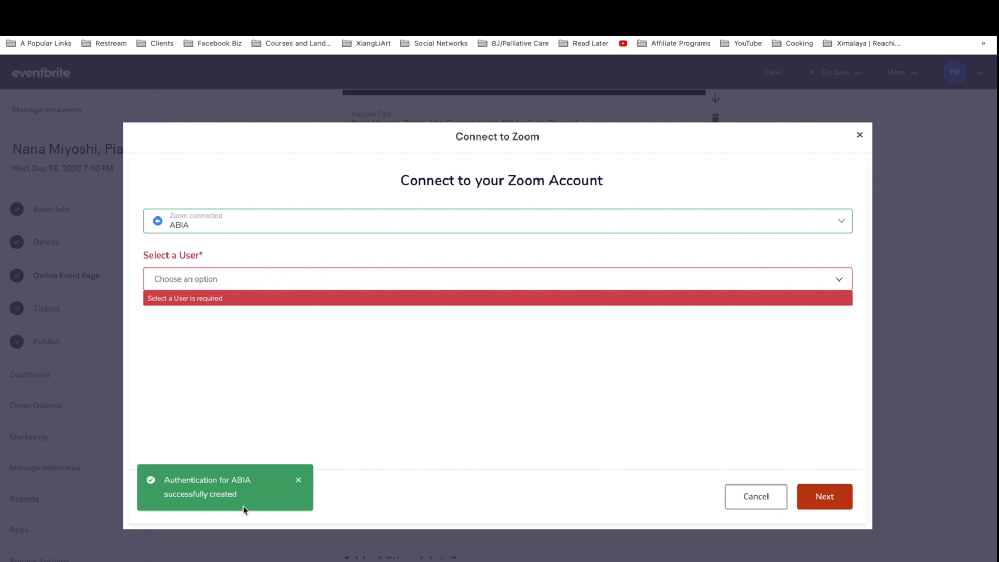
Select the Zoom user for the ABIA connection and continue.
left_click(497, 276)
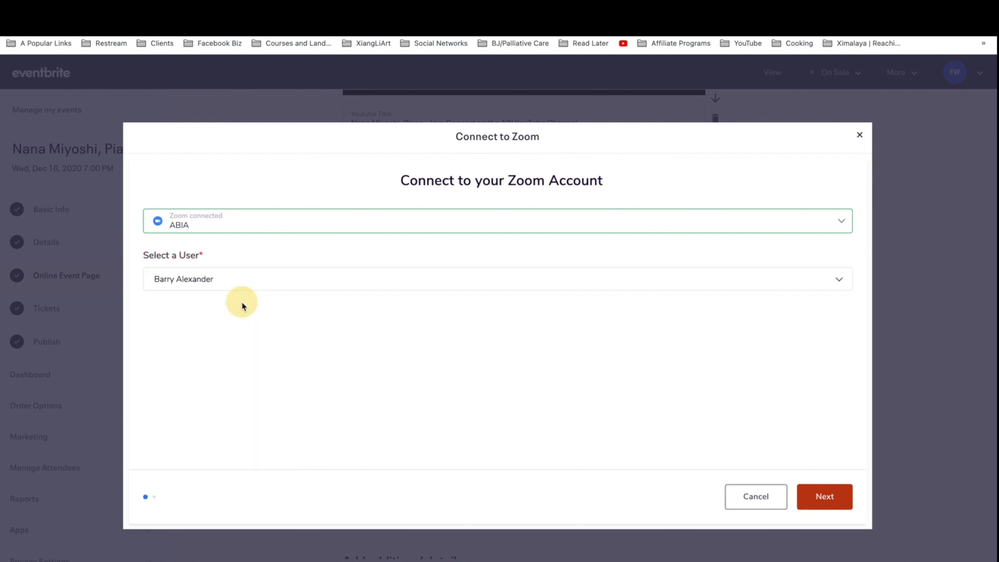
mouse_move(826, 420)
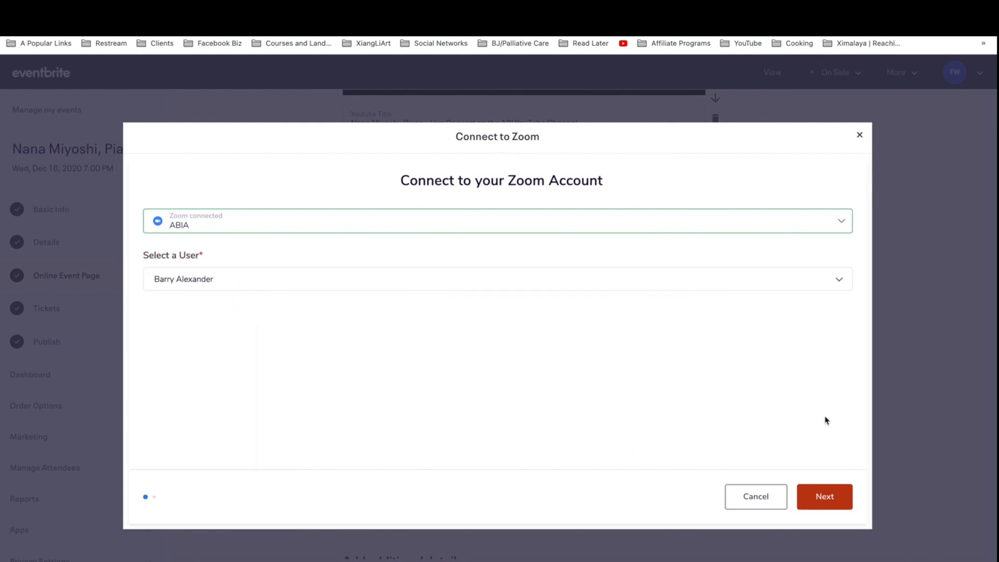
left_click(824, 497)
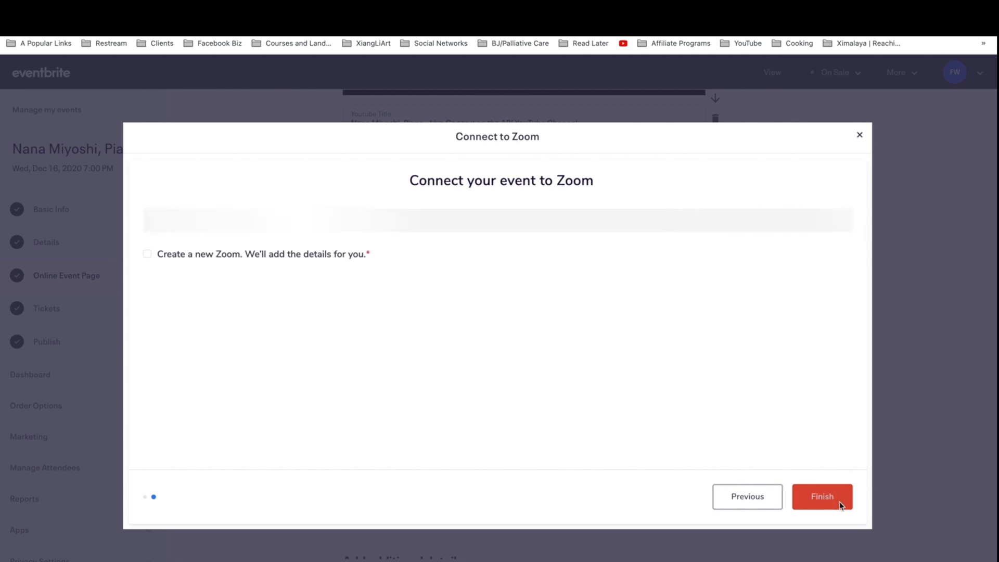
Choose Meeting as the Zoom type and browse the existing meetings list.
left_click(822, 497)
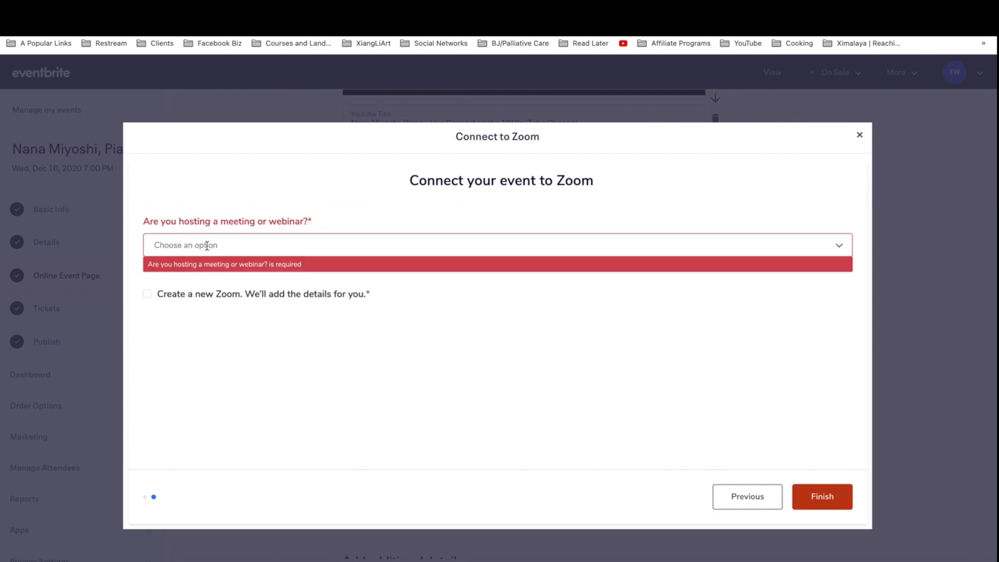
left_click(497, 234)
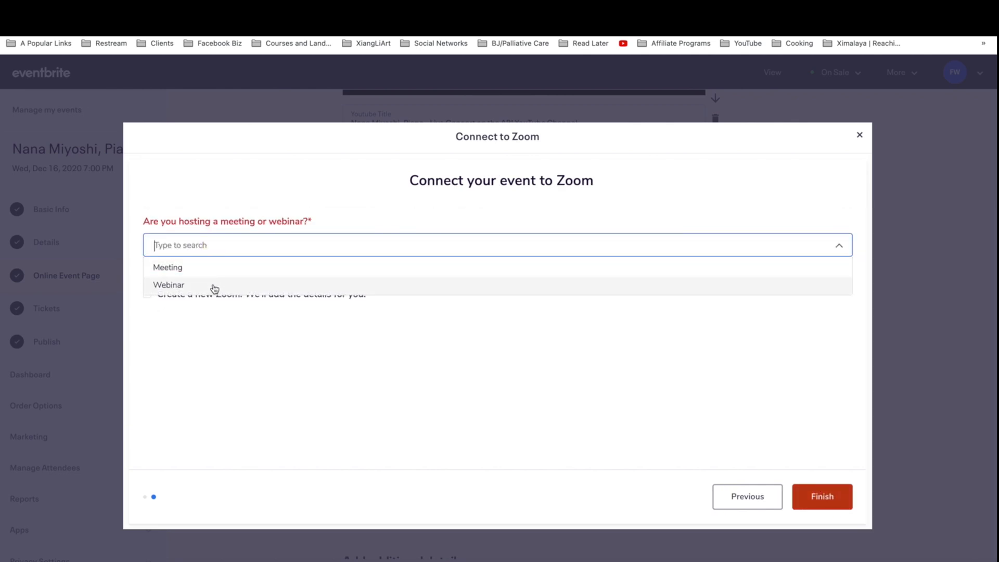
left_click(167, 268)
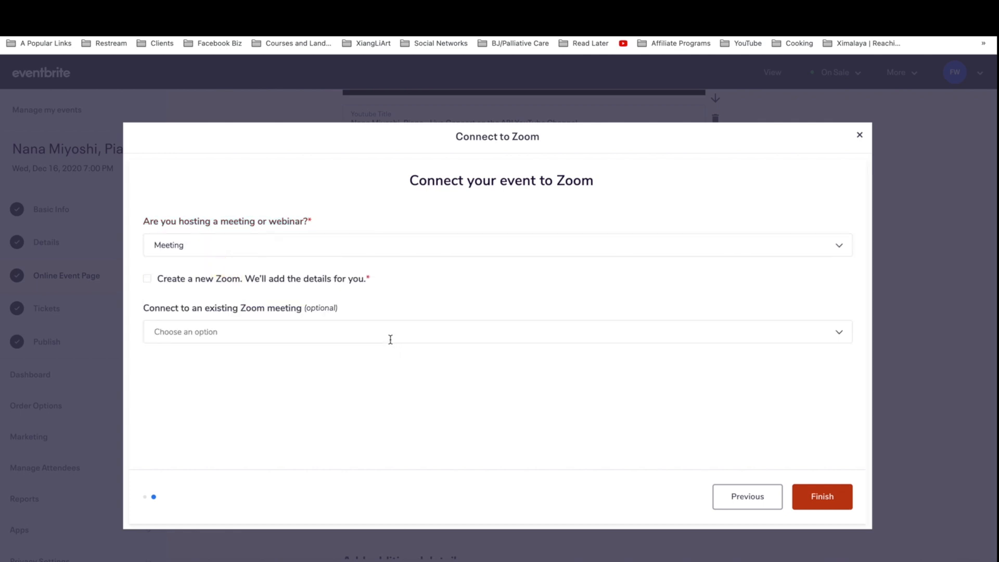
left_click(390, 340)
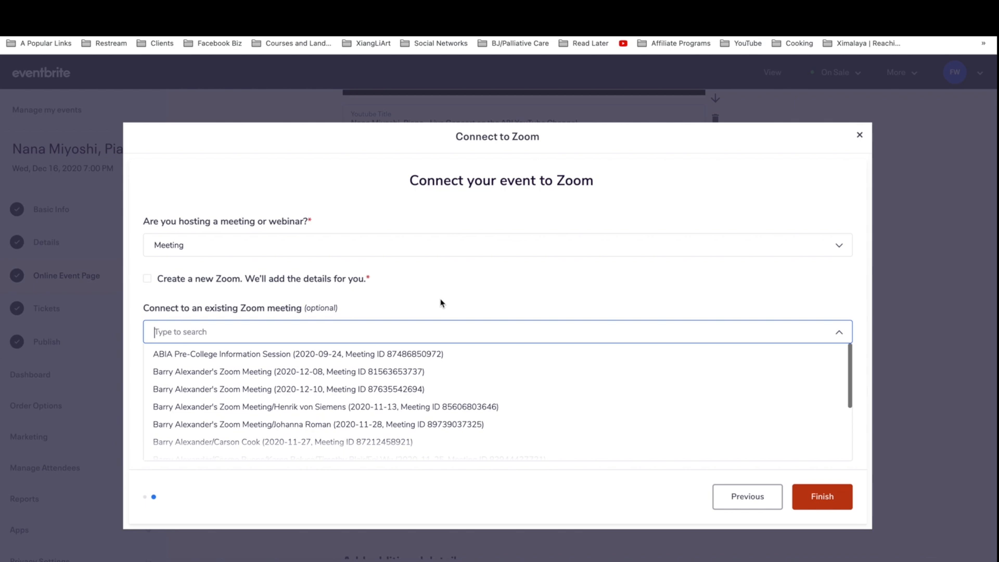
left_click(463, 287)
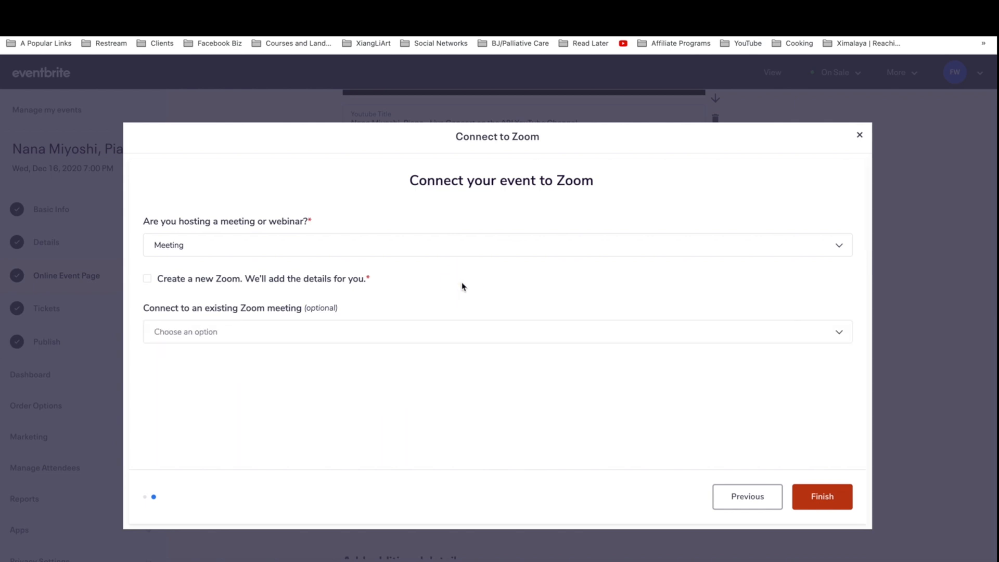
Leave 'Create a new Zoom' unchecked and finish the Zoom connection.
left_click(497, 320)
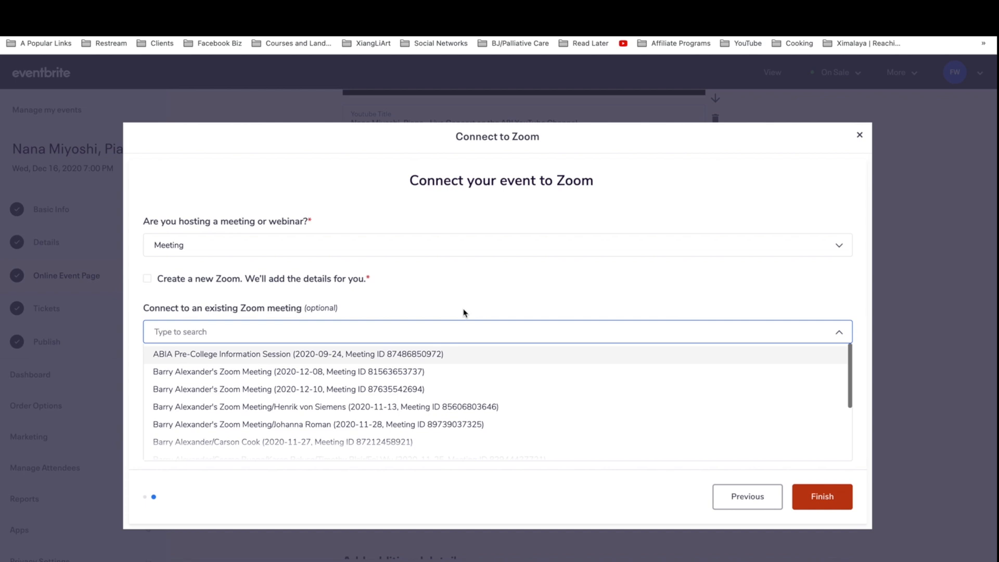
left_click(148, 279)
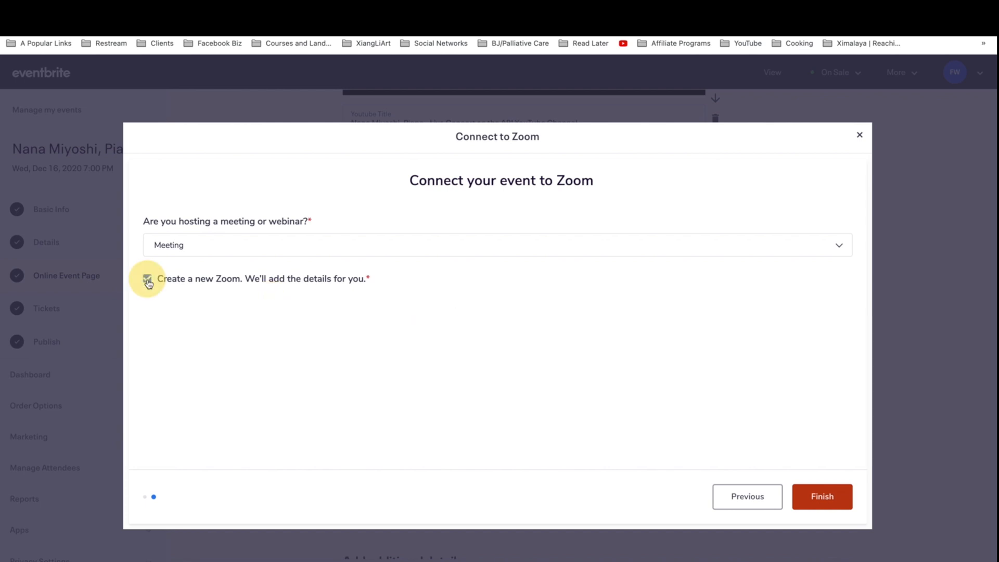
left_click(149, 278)
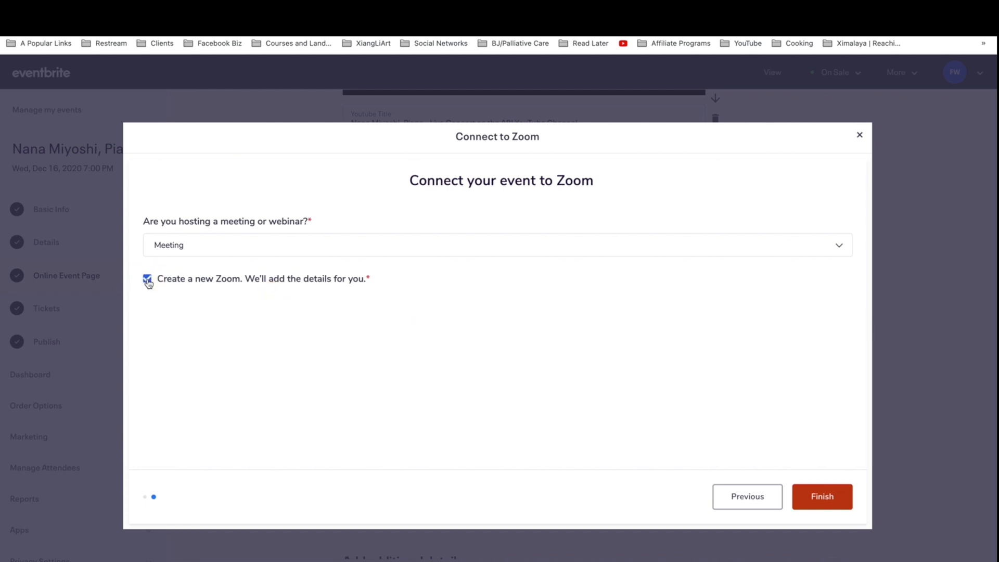
left_click(147, 280)
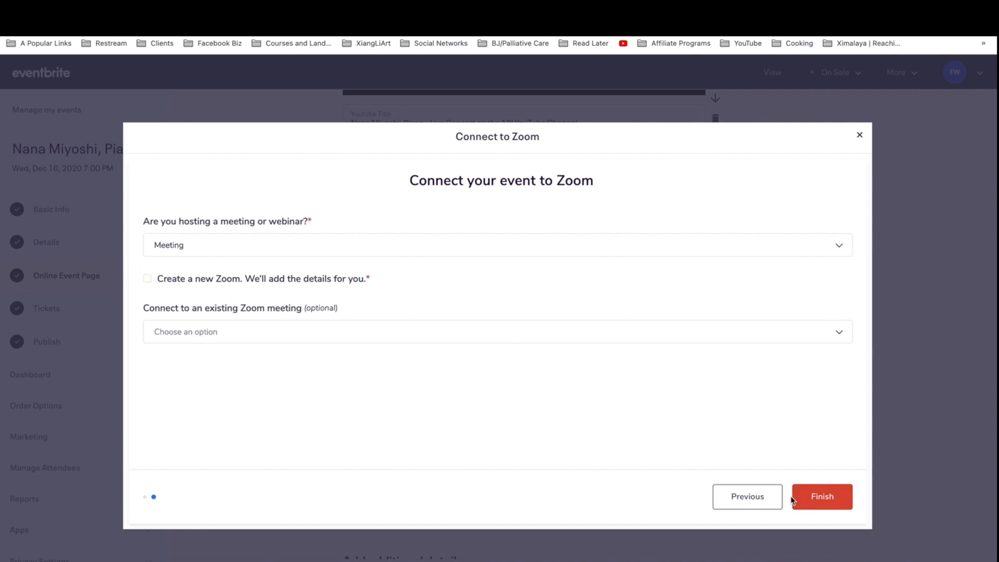
mouse_move(834, 506)
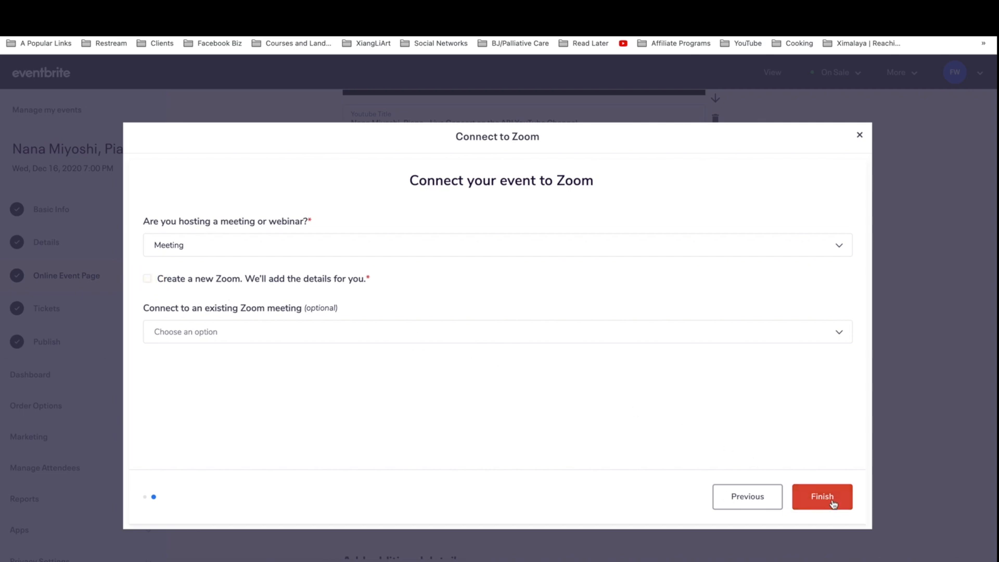
left_click(822, 496)
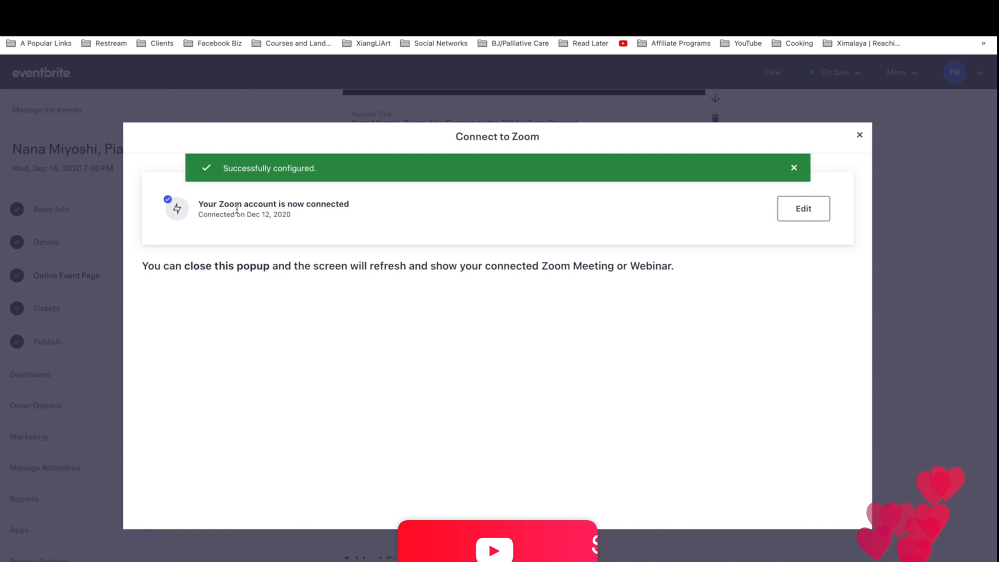
mouse_move(270, 306)
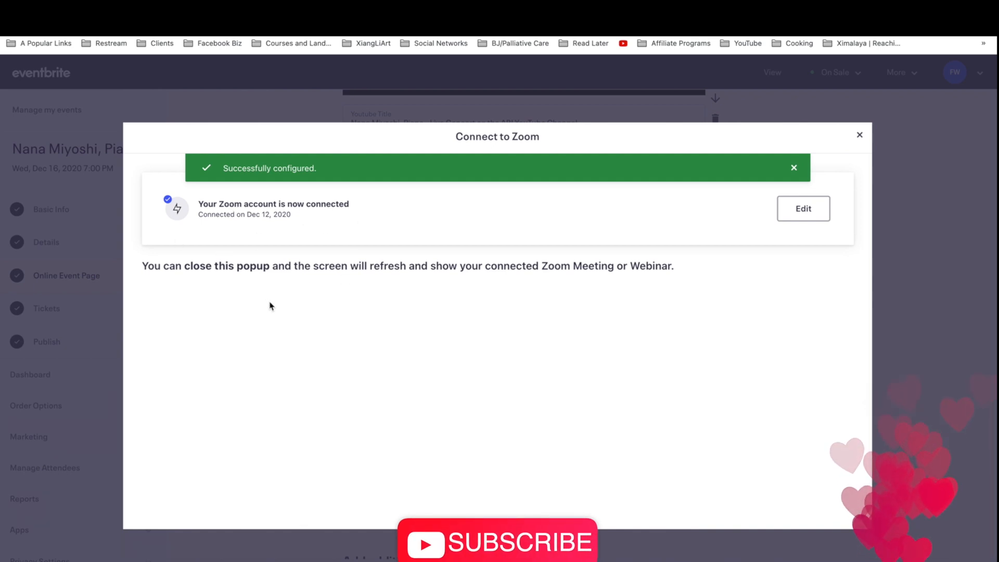
left_click(794, 167)
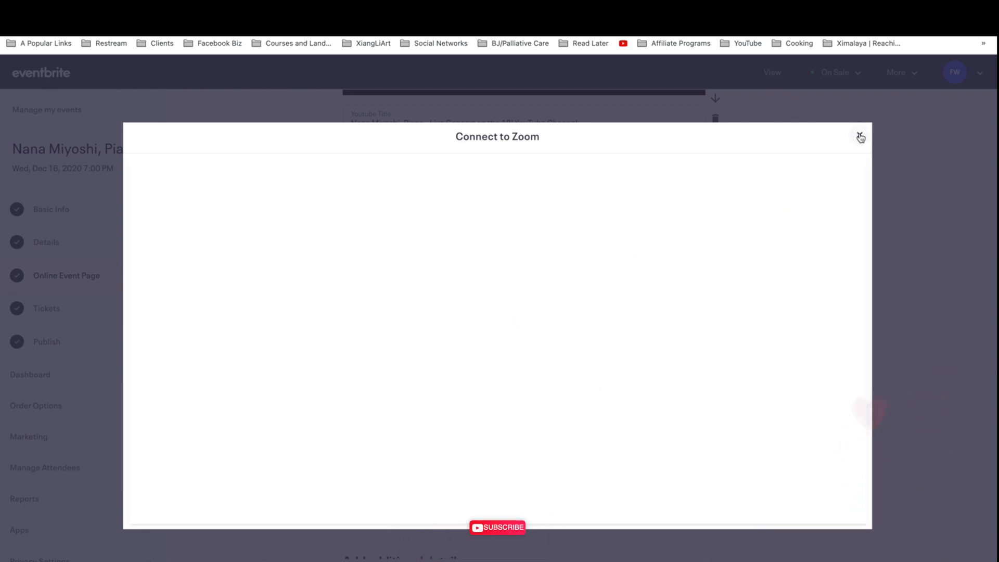
left_click(860, 137)
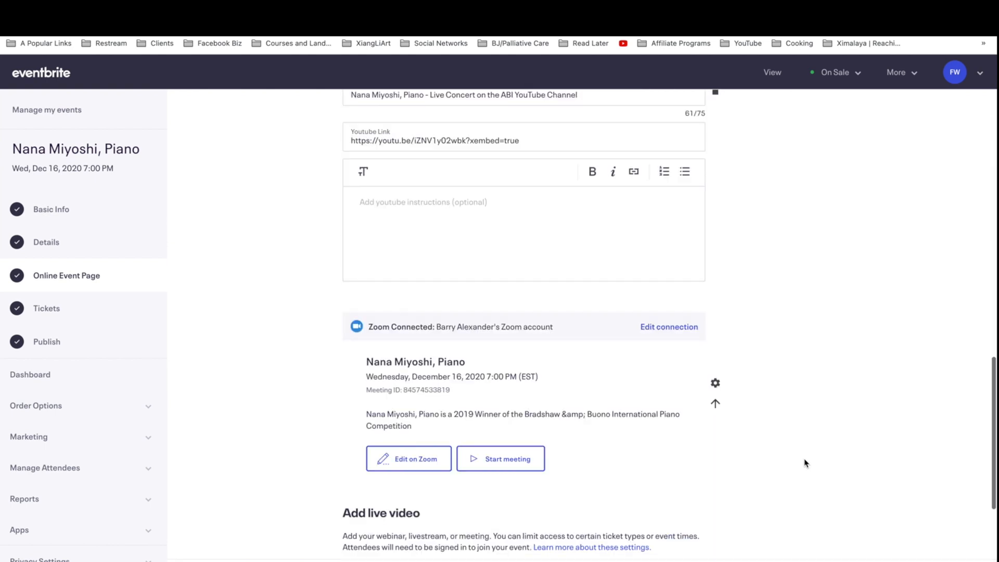
scroll("down", 3)
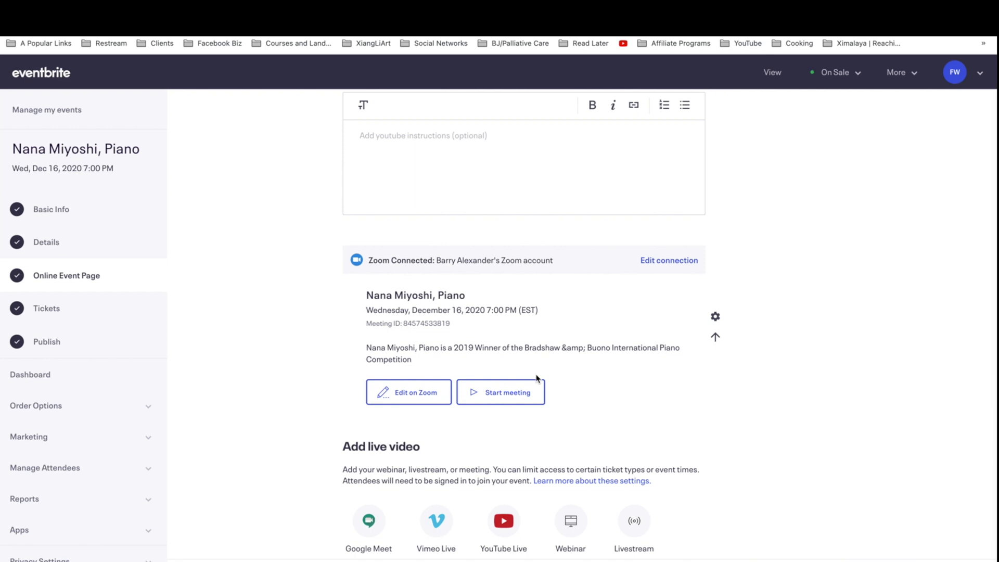
mouse_move(565, 281)
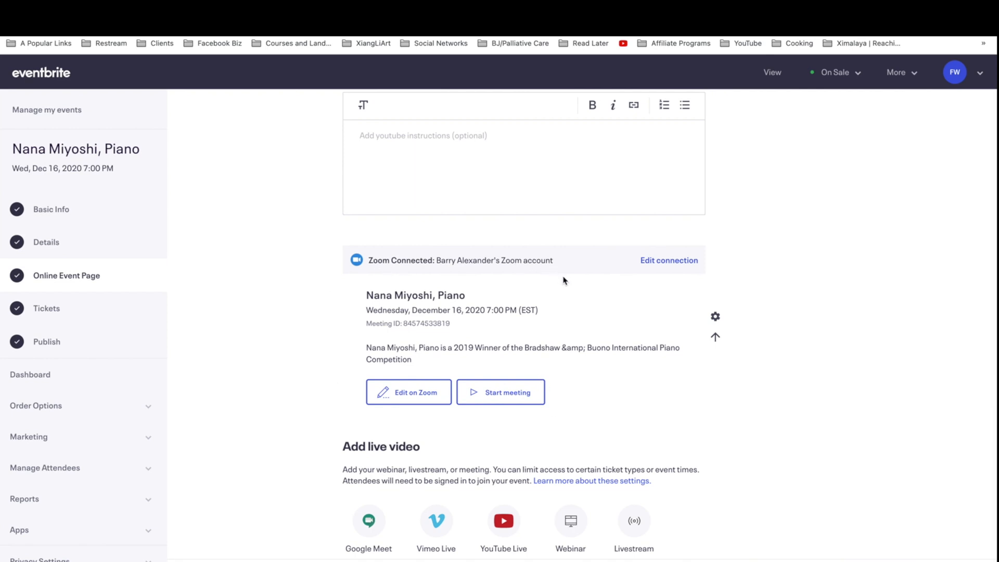
mouse_move(612, 363)
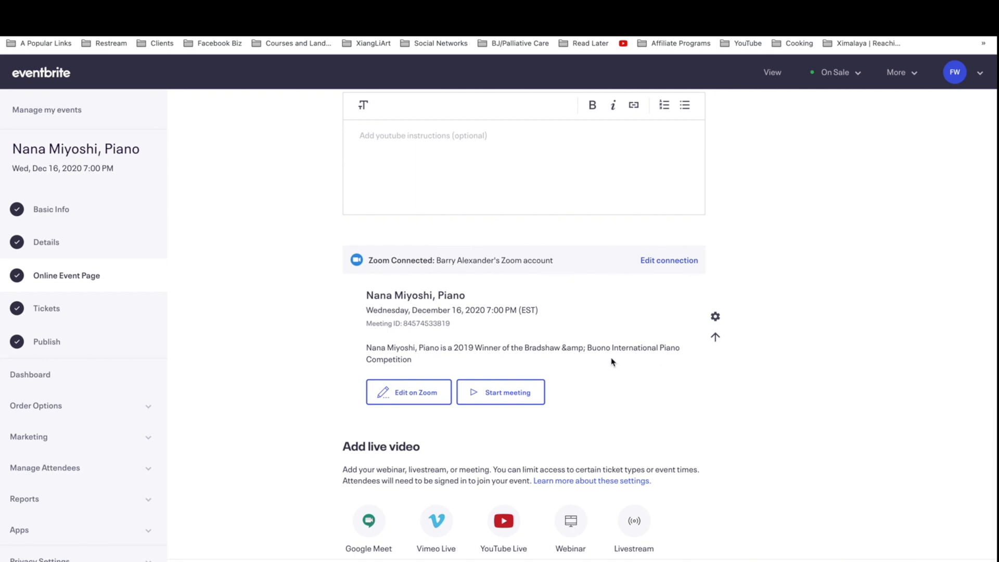
mouse_move(682, 408)
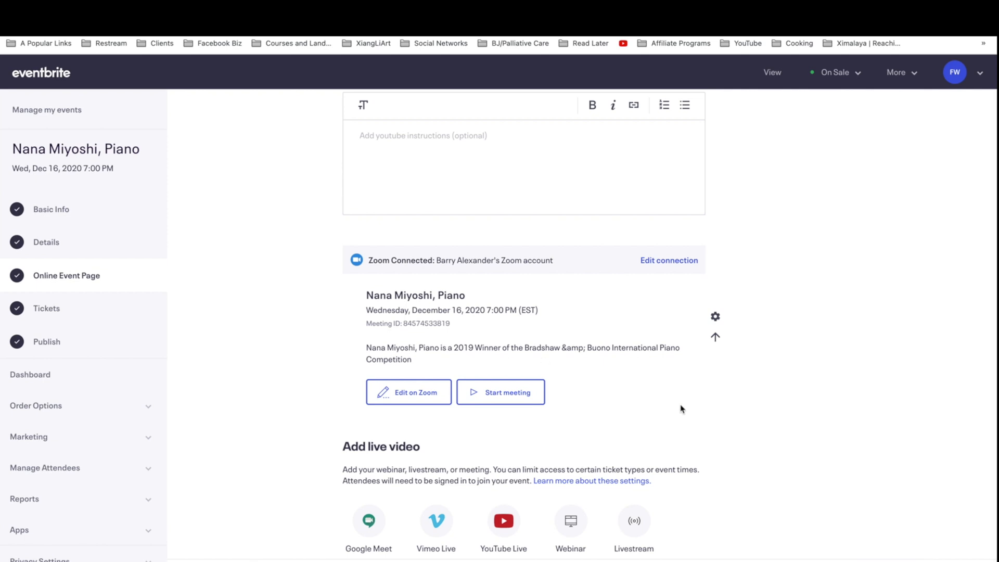
mouse_move(402, 401)
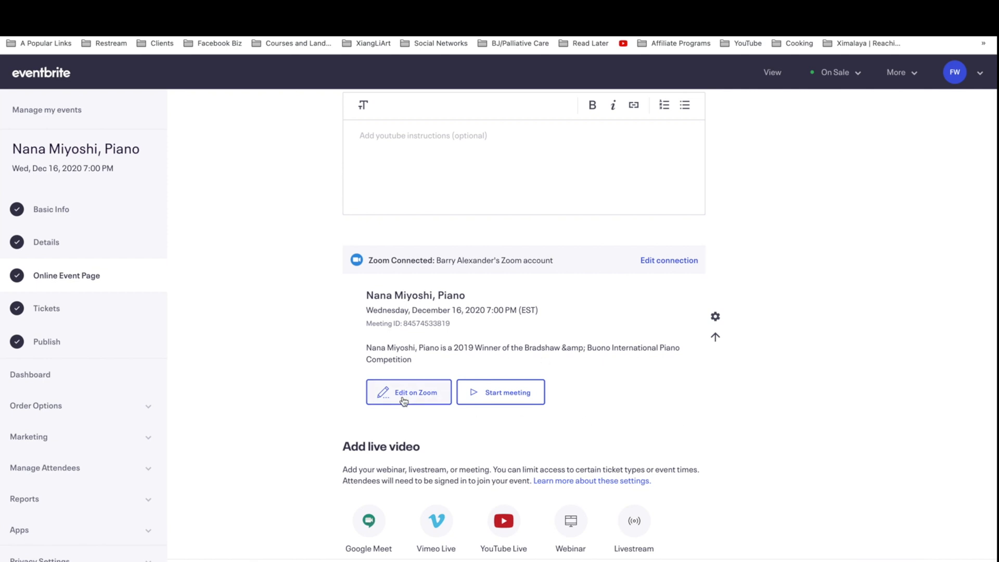
left_click(408, 392)
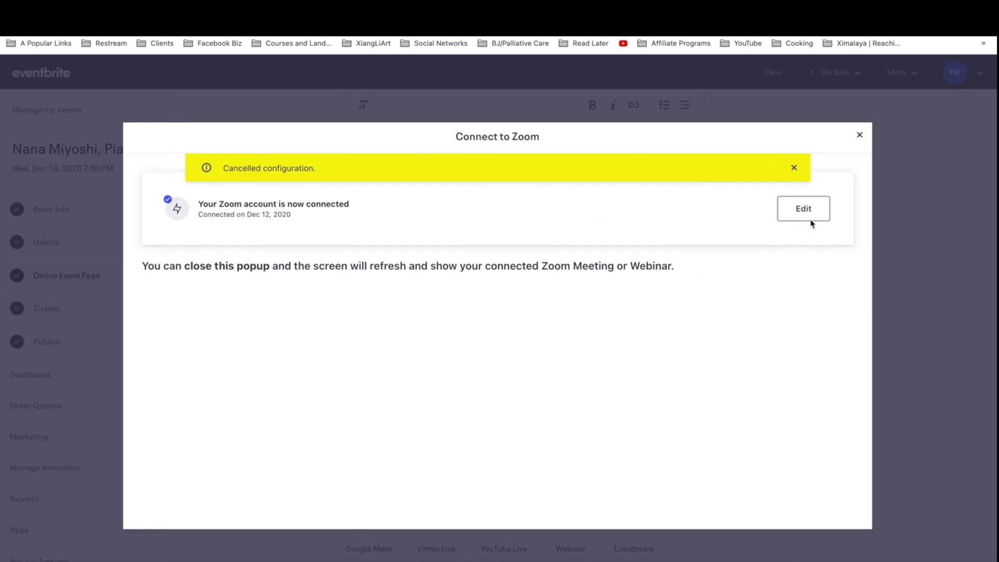
mouse_move(792, 204)
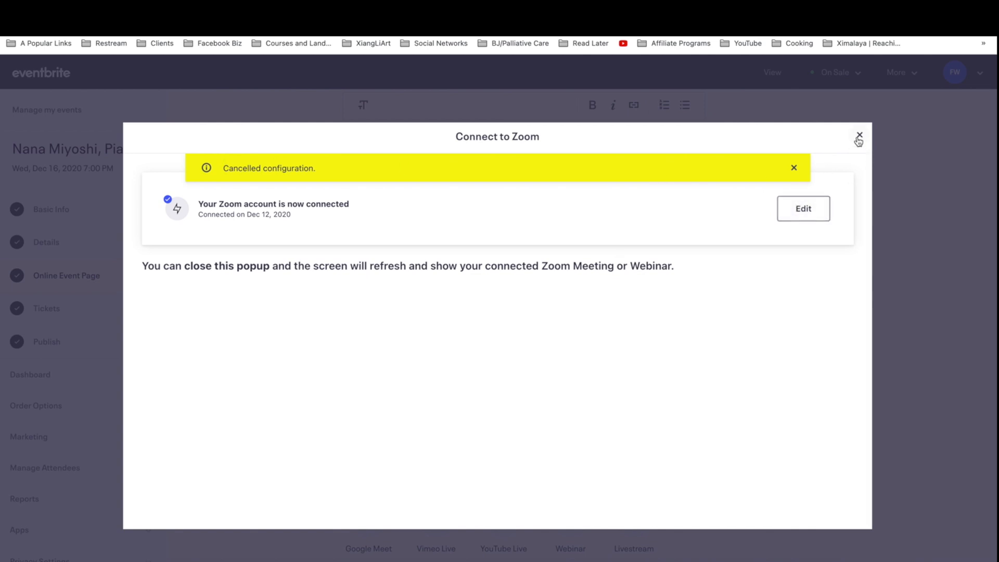
left_click(859, 138)
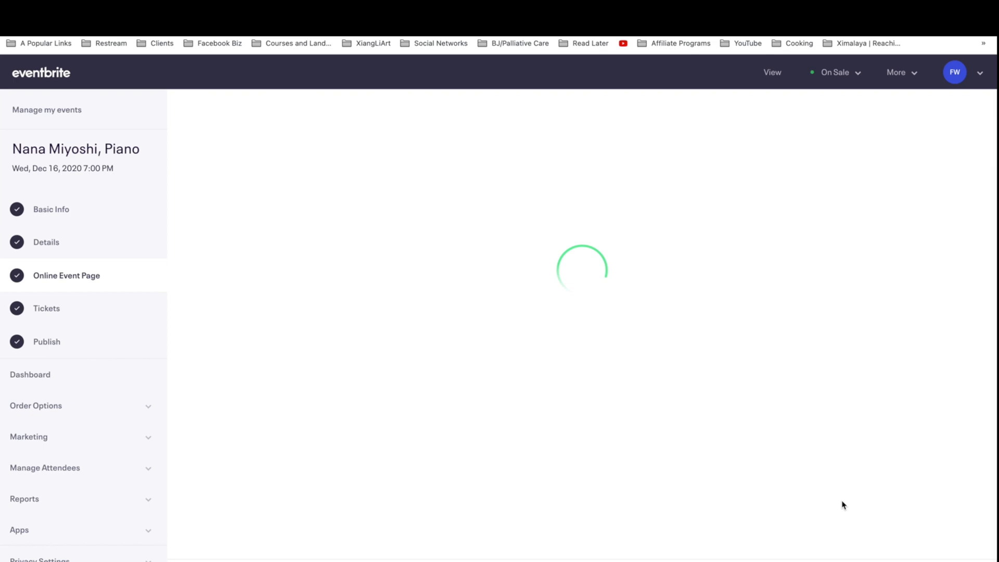
mouse_move(617, 498)
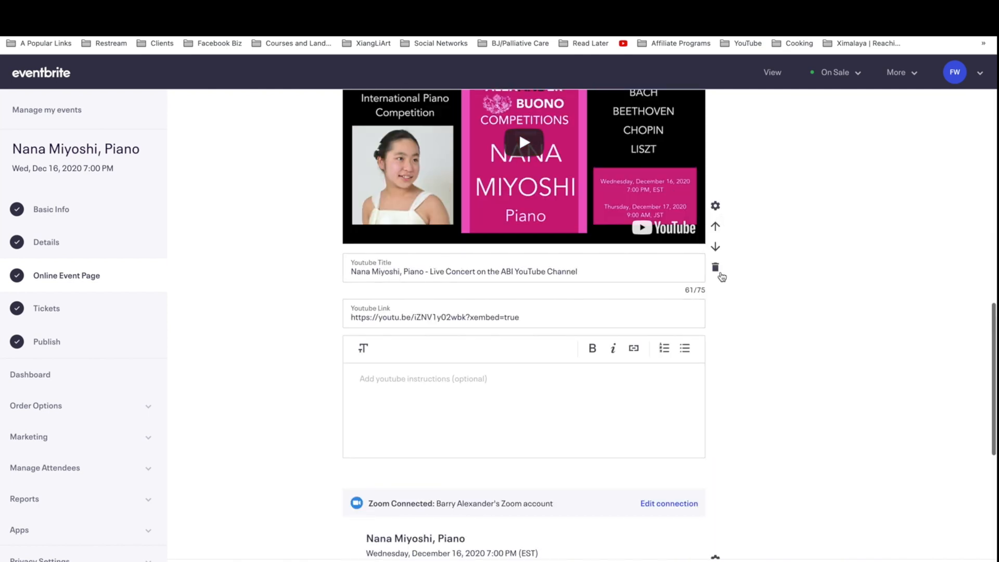
scroll("down", 3)
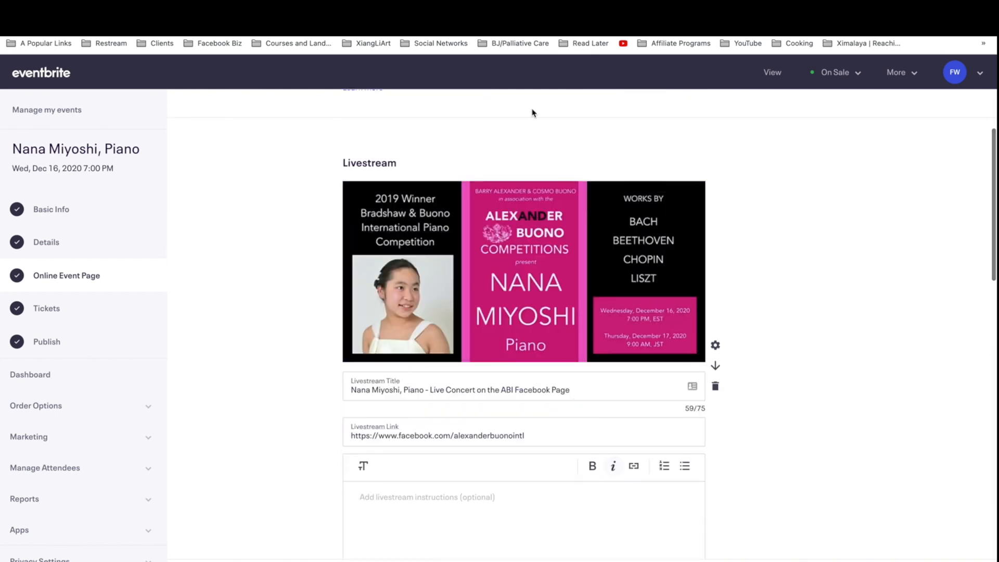
scroll("down", 3)
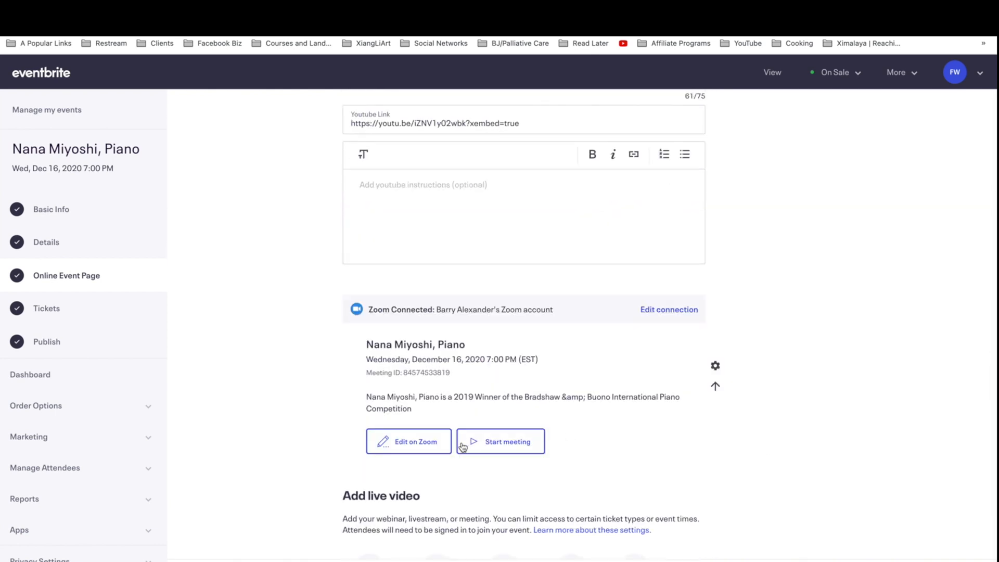
left_click(408, 441)
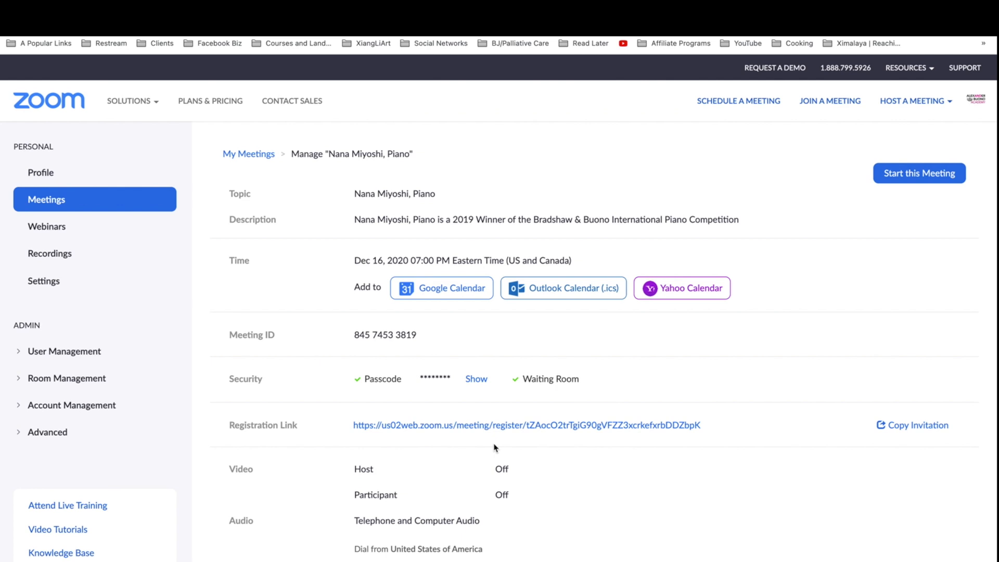
mouse_move(326, 258)
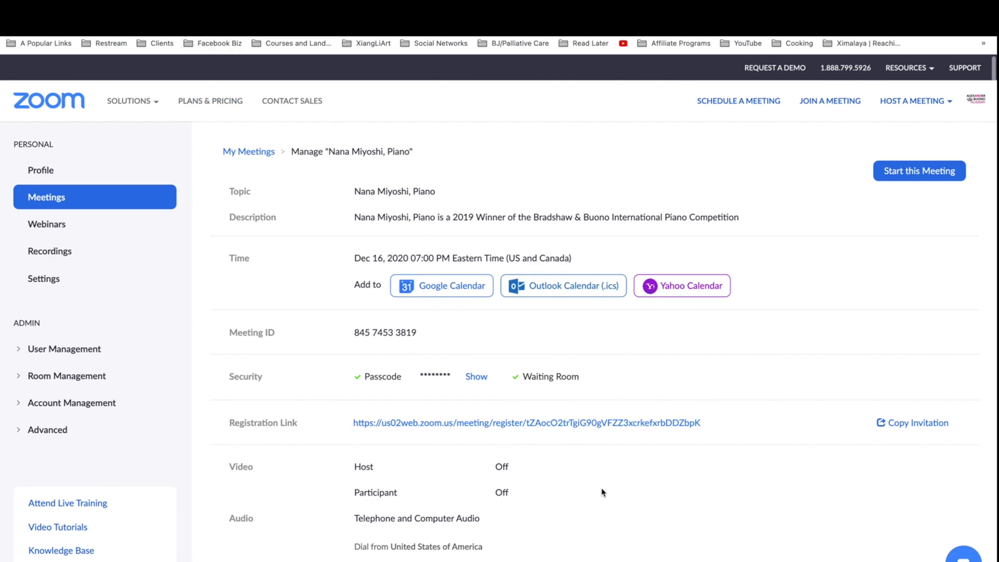
mouse_move(544, 201)
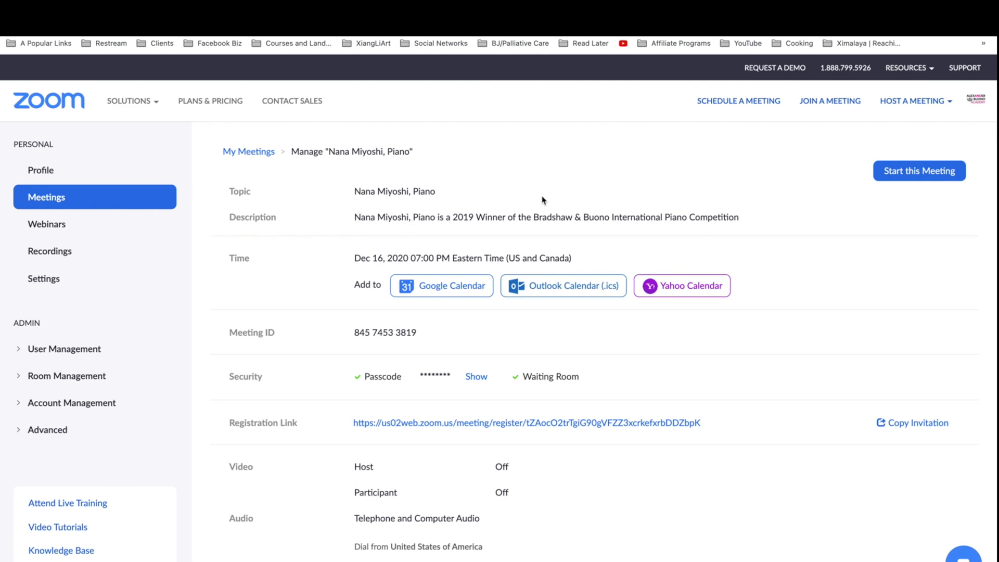
scroll("down", 3)
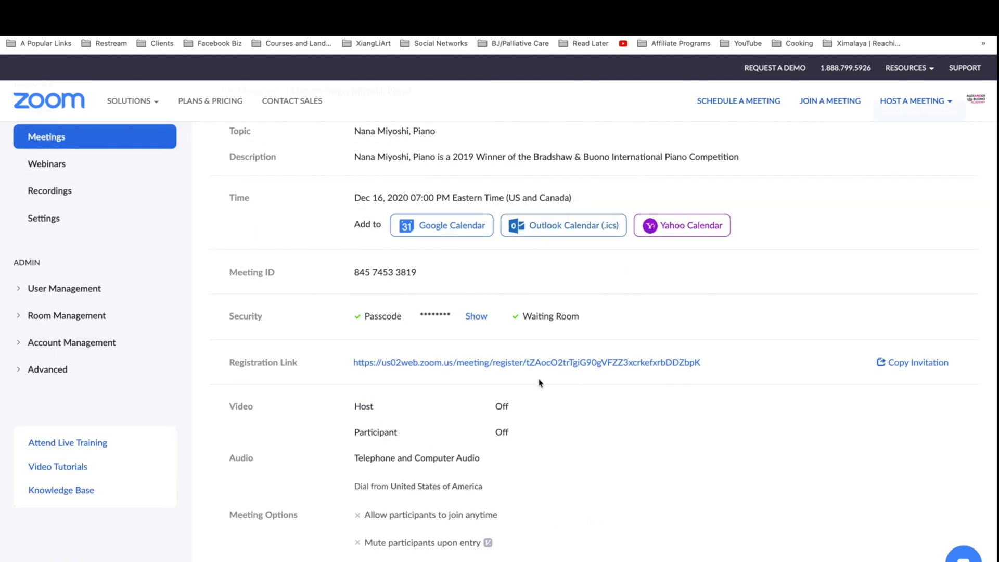
scroll("down", 3)
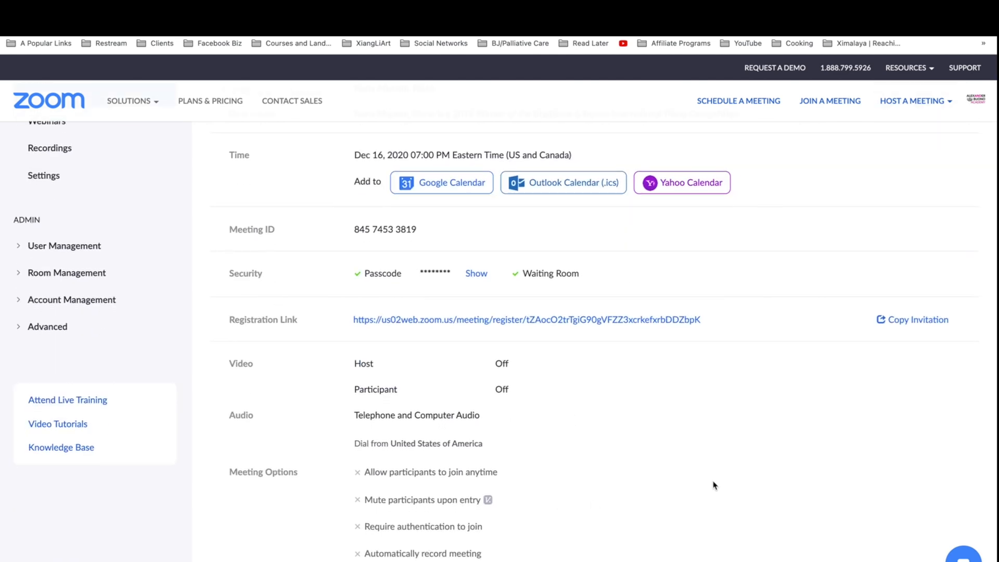
scroll("down", 3)
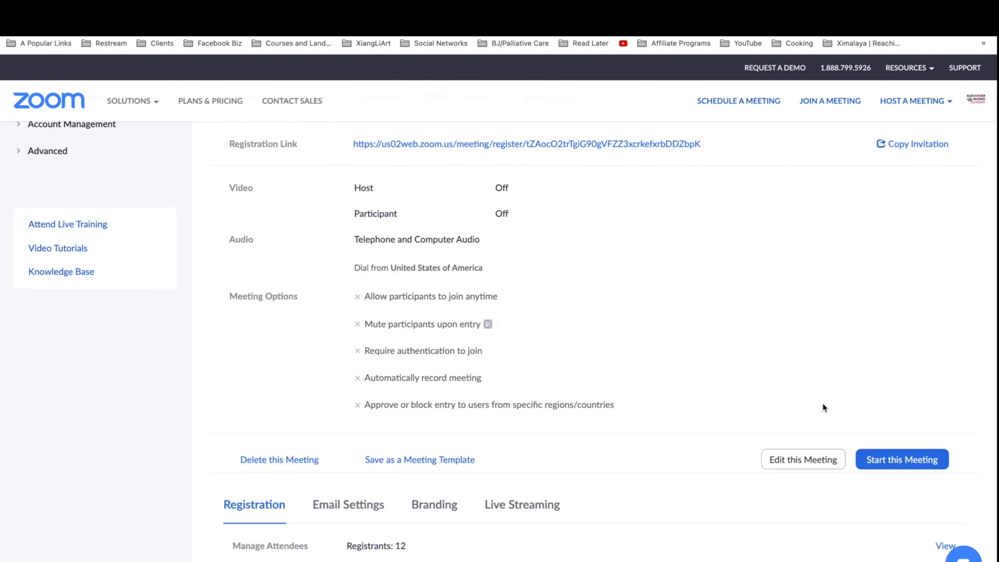
scroll("down", 3)
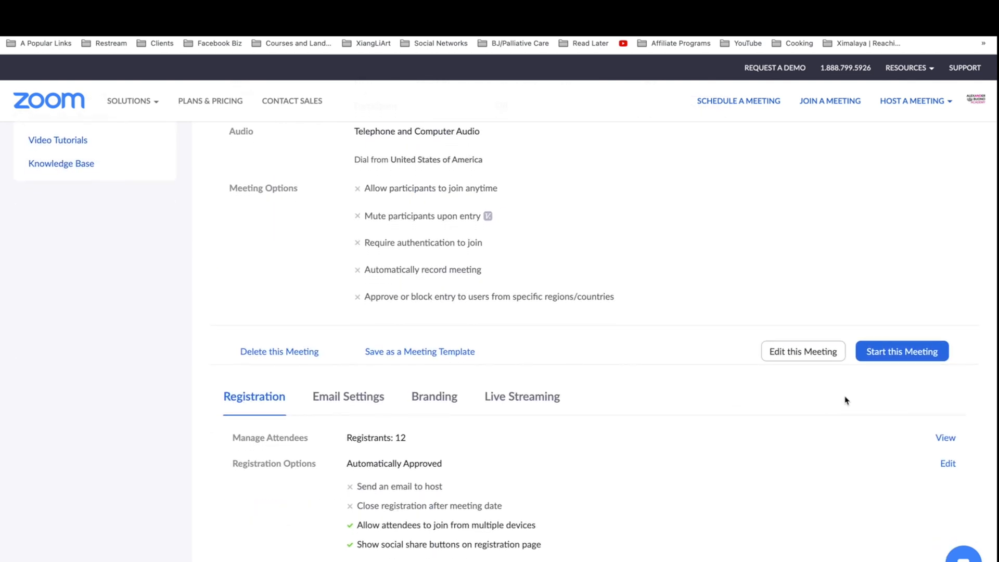
scroll("down", 3)
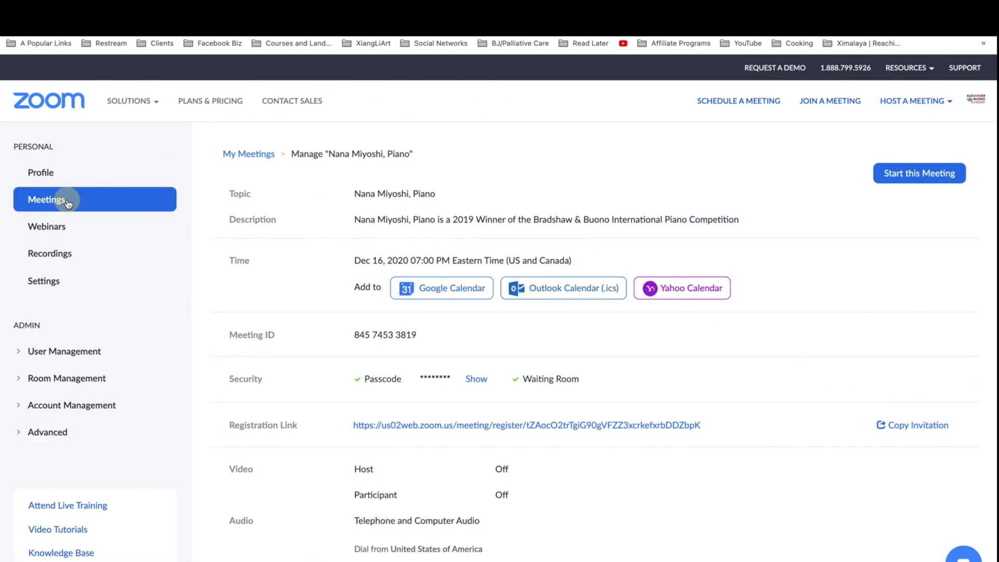
left_click(59, 199)
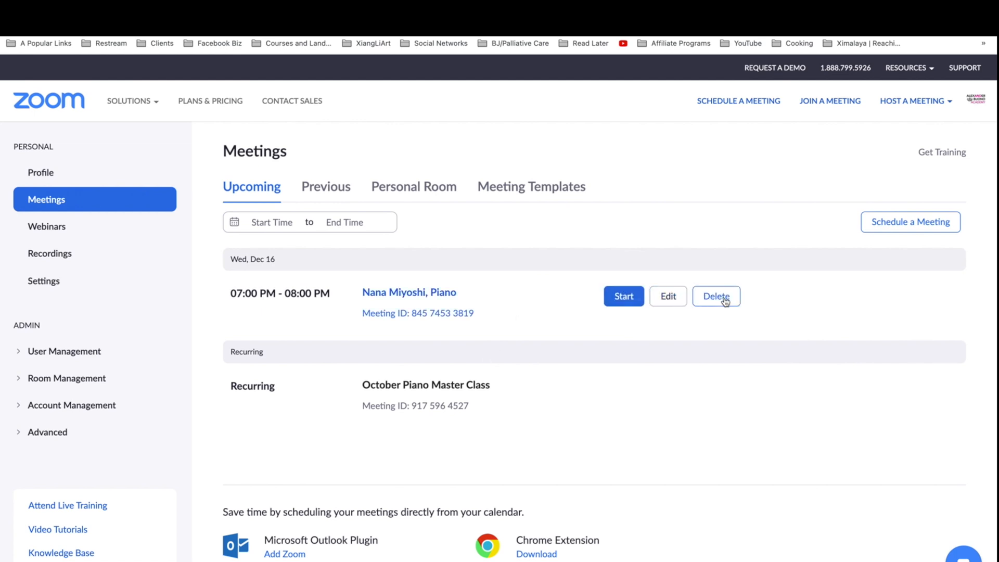
left_click(716, 297)
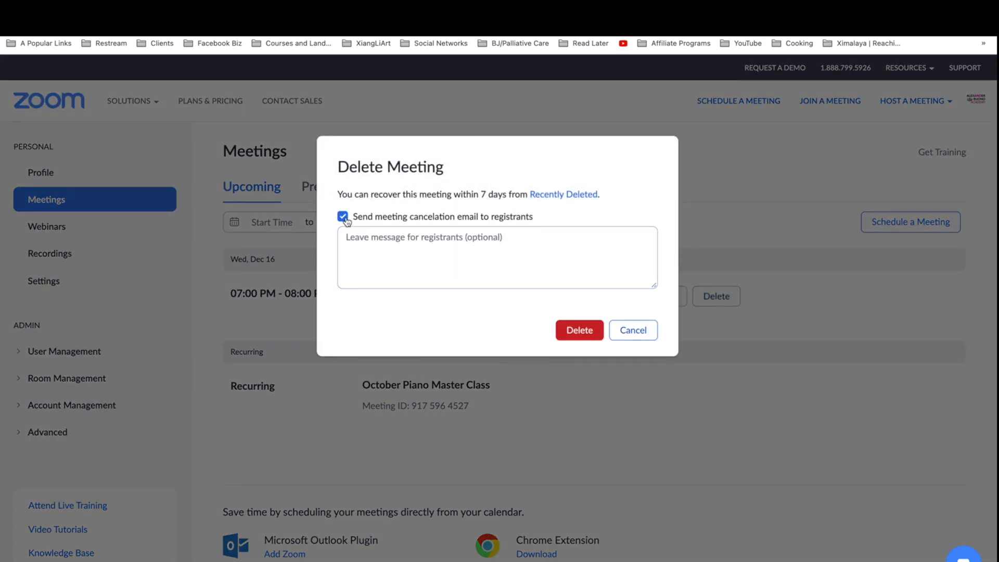
left_click(343, 216)
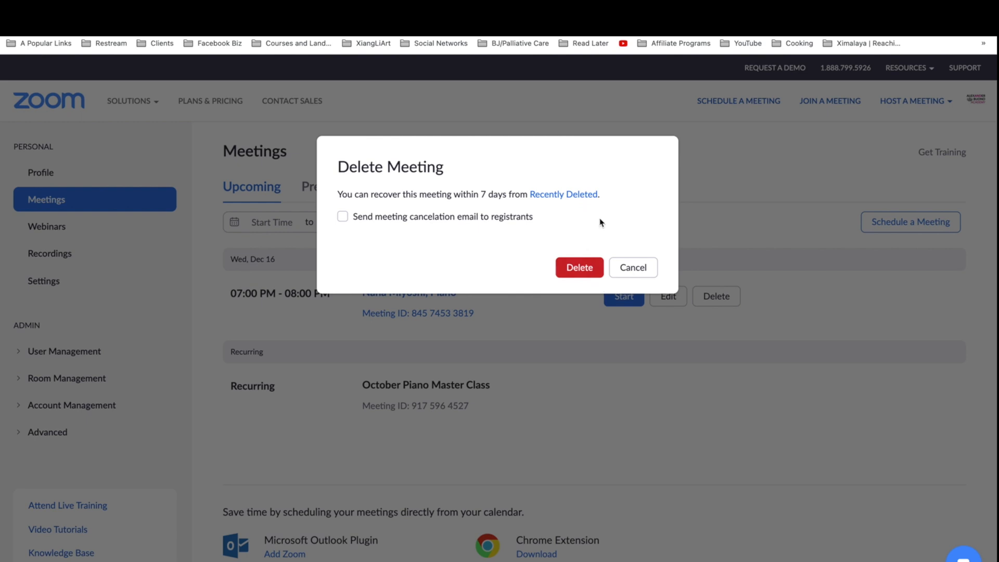
left_click(579, 267)
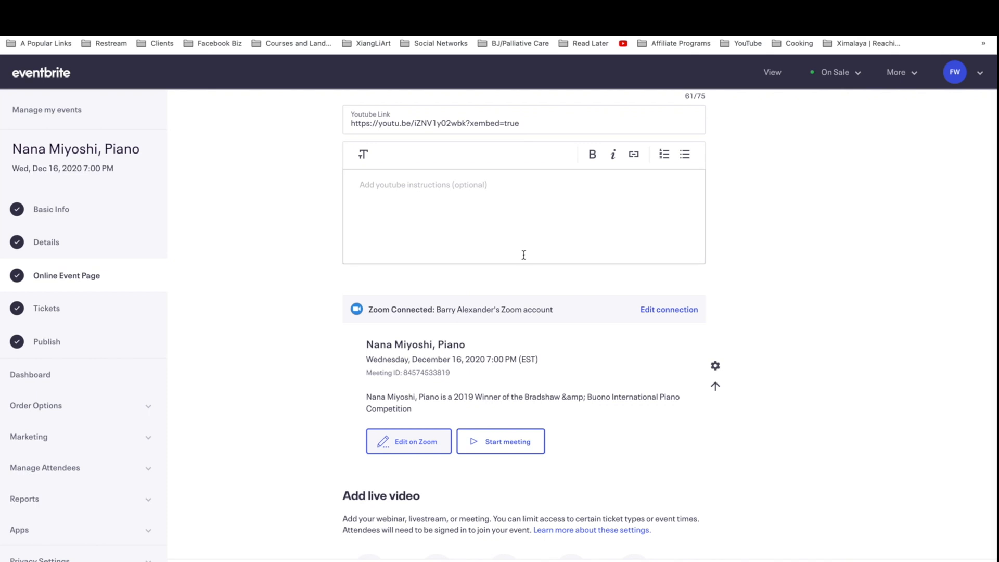
Scroll the refreshed event page to confirm the Zoom block is gone.
scroll("down", 3)
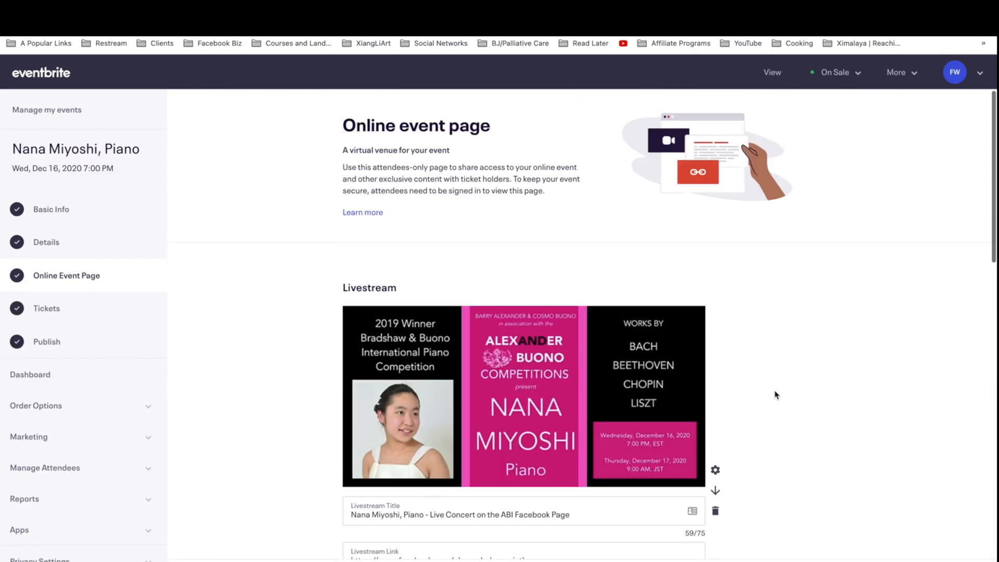
scroll("down", 3)
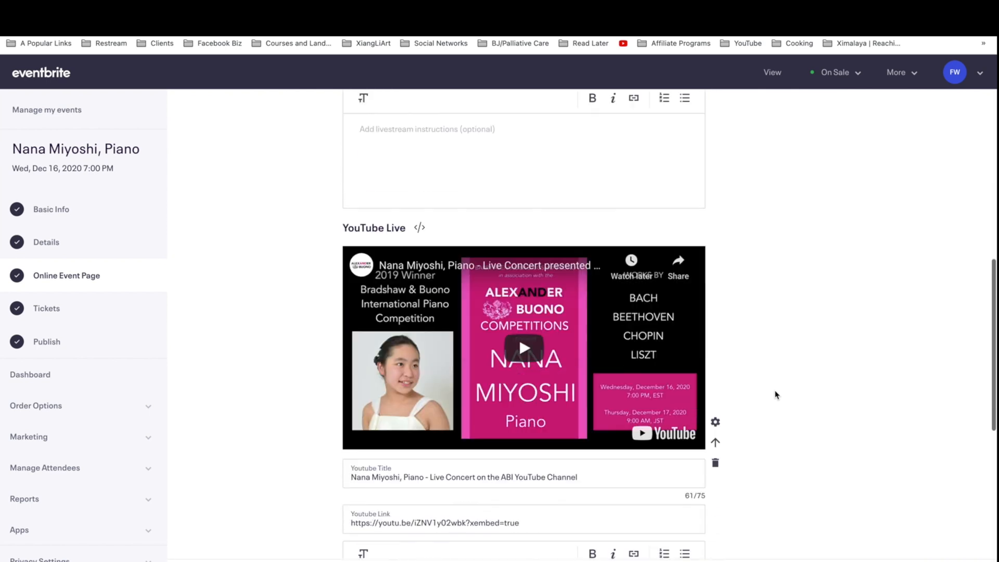
scroll("down", 3)
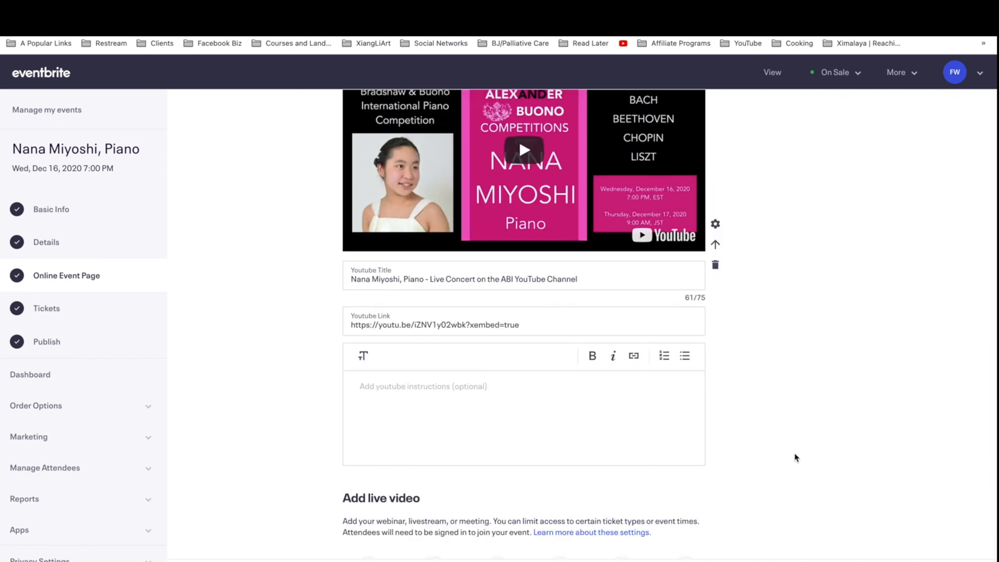
mouse_move(774, 367)
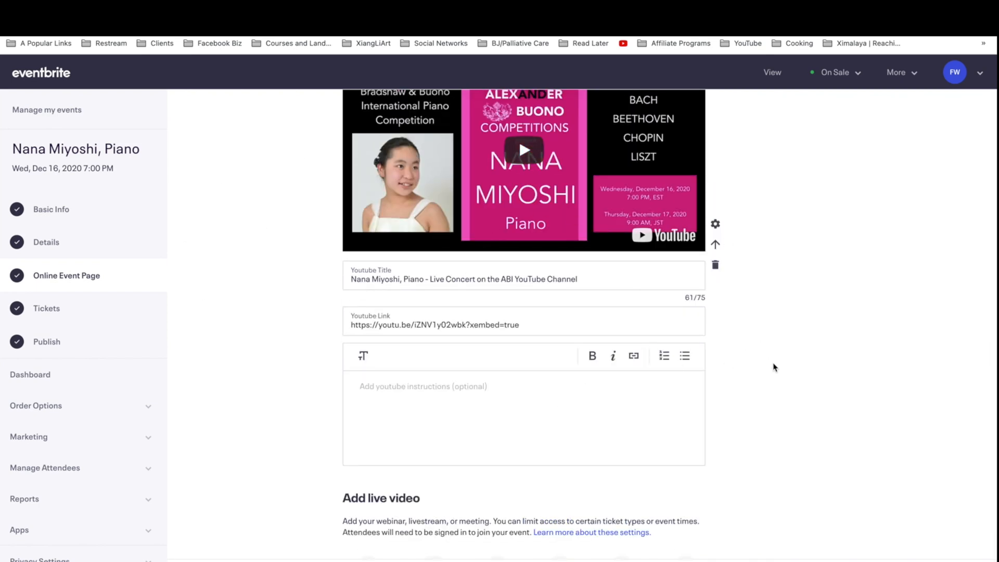
scroll("down", 3)
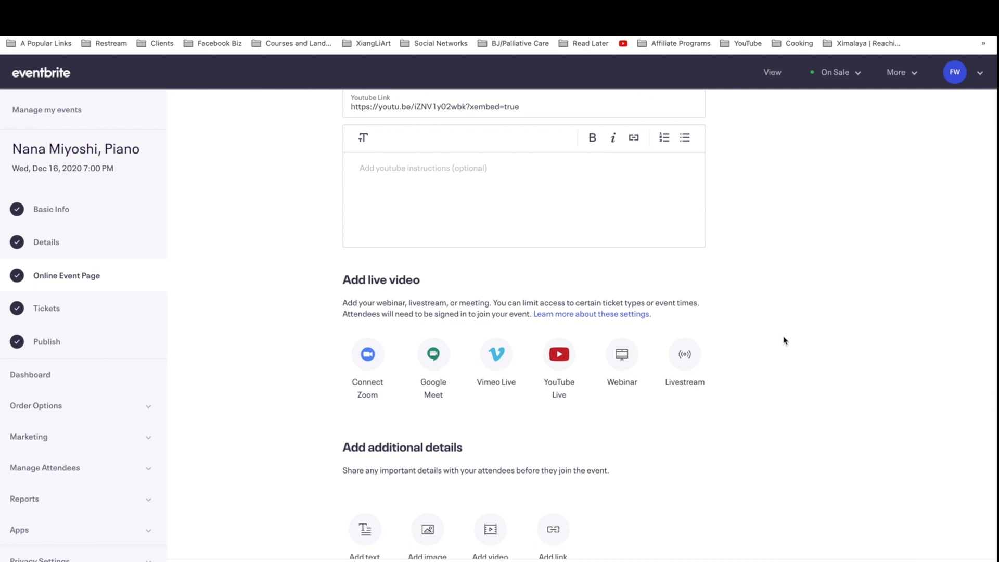
mouse_move(788, 315)
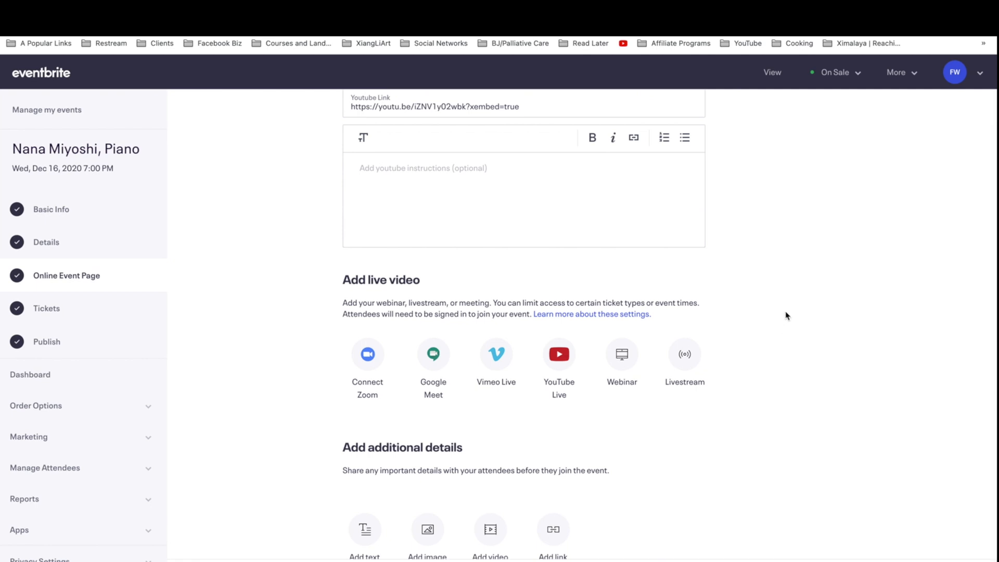
mouse_move(871, 339)
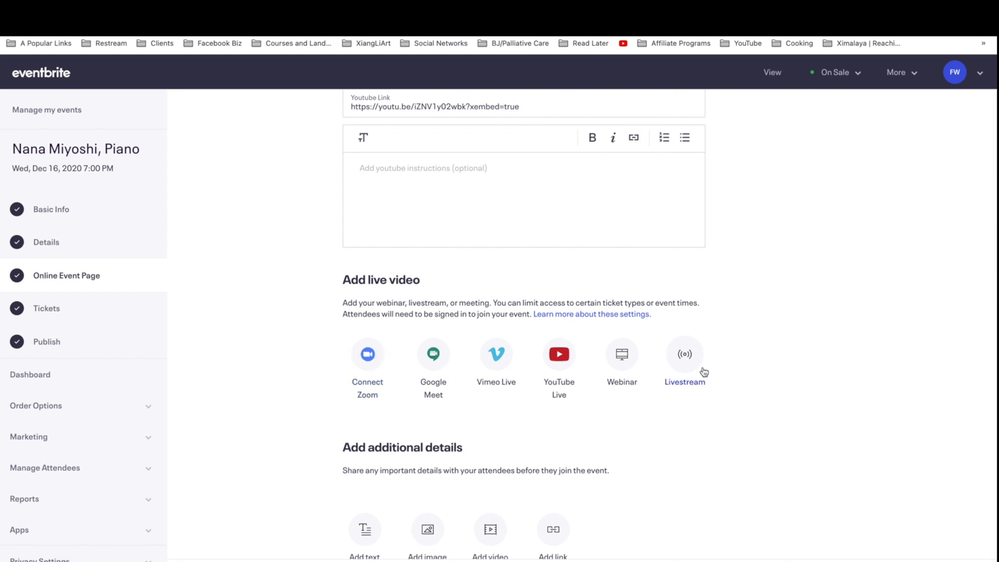
mouse_move(690, 363)
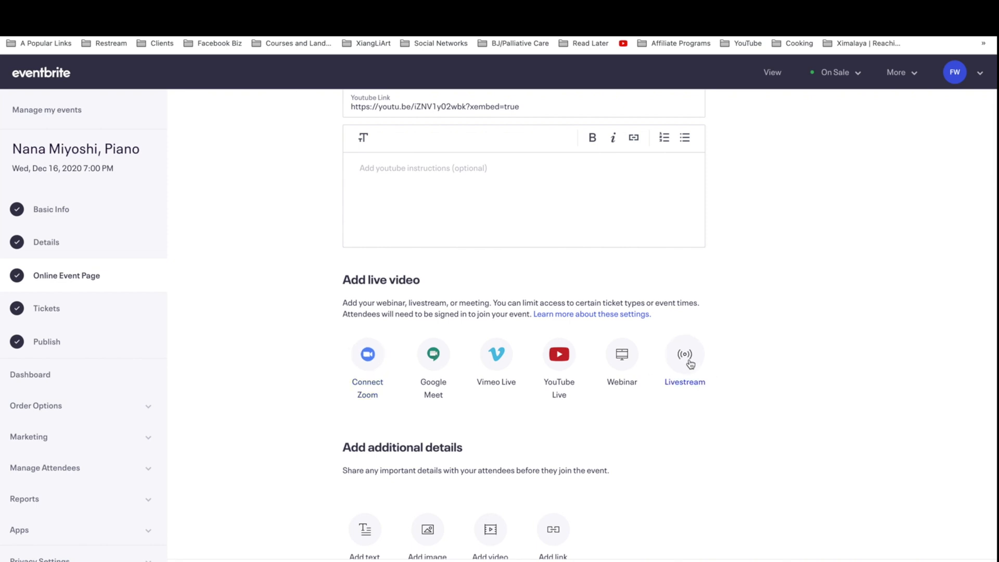
mouse_move(353, 344)
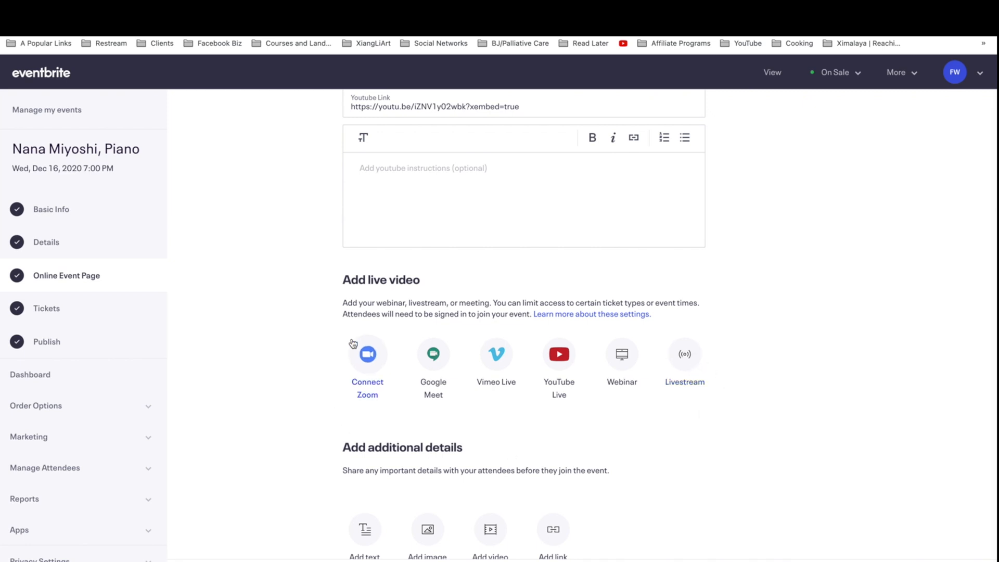
mouse_move(690, 366)
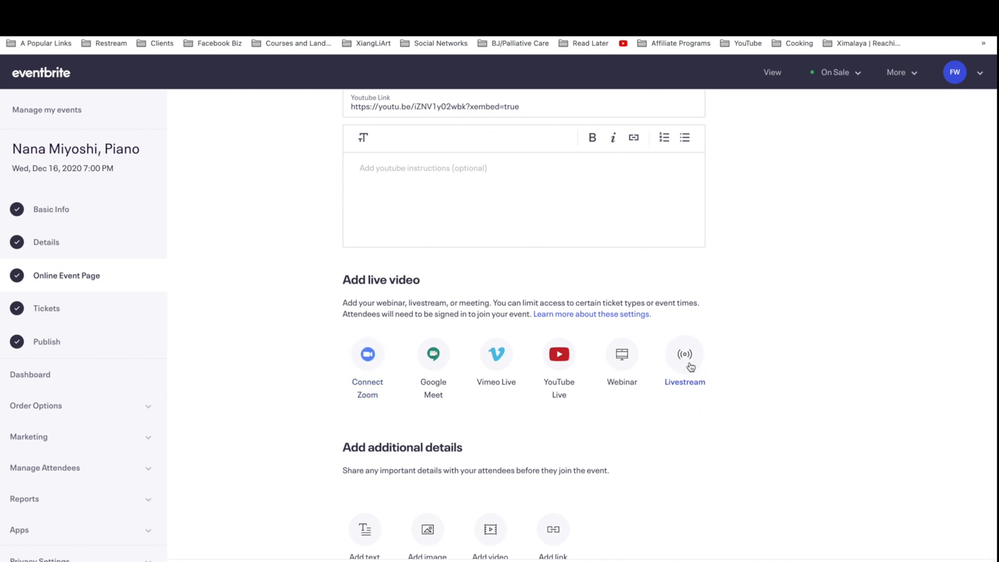
left_click(685, 354)
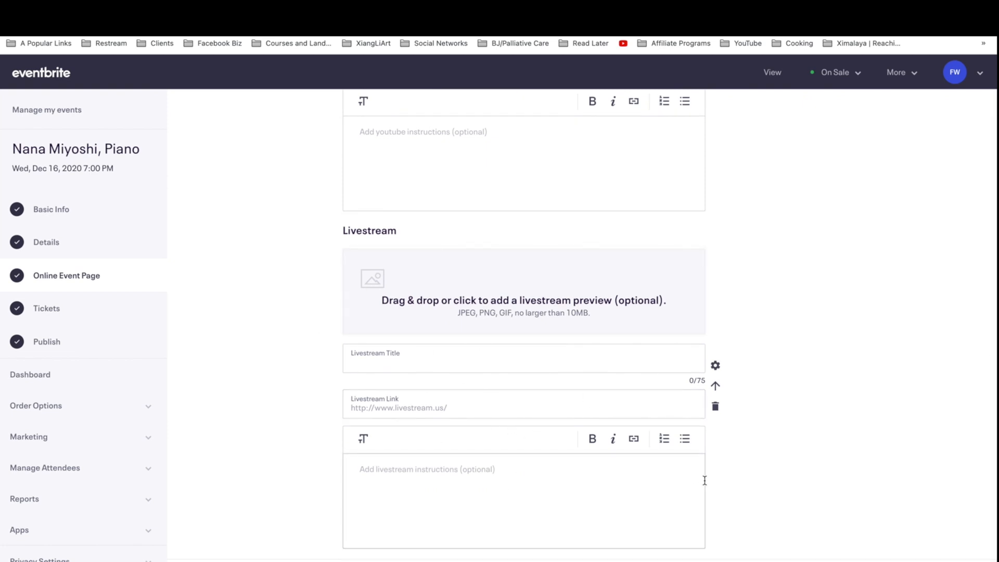
scroll("down", 3)
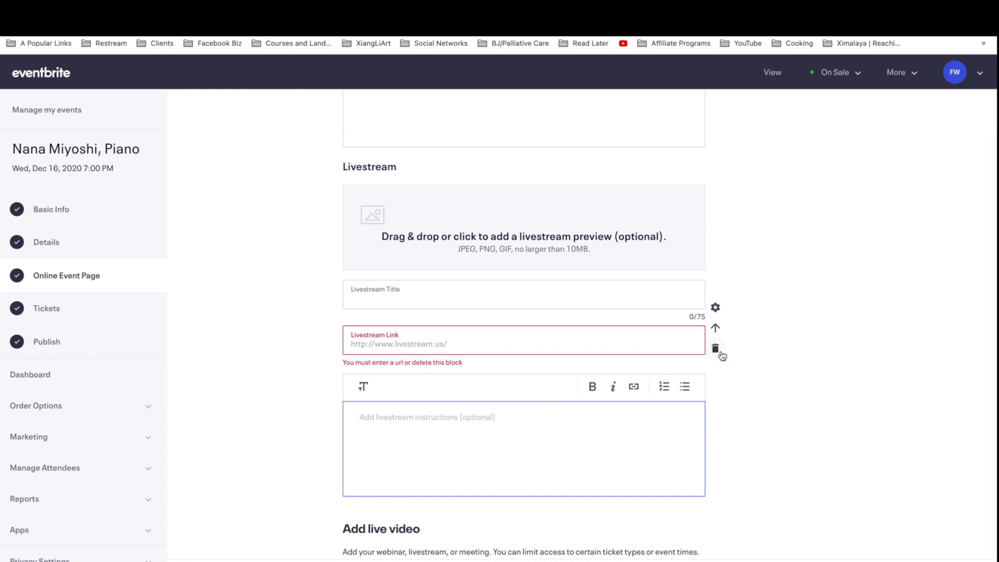
mouse_move(482, 354)
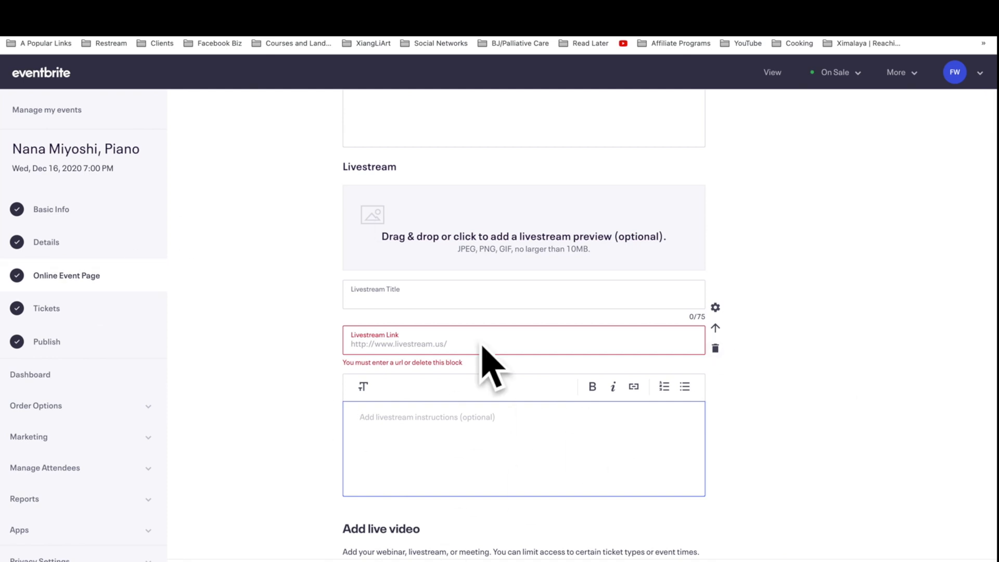
scroll("down", 3)
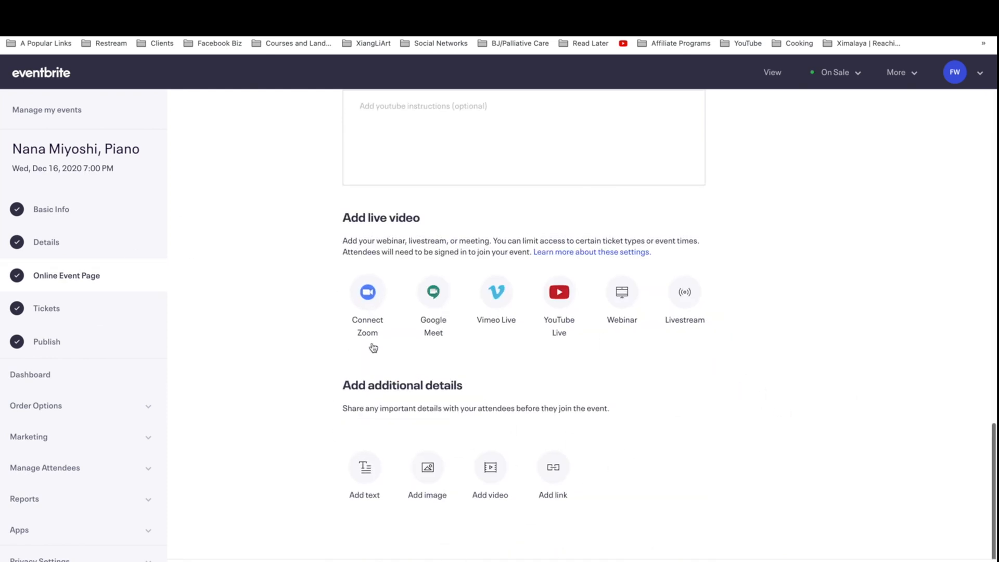